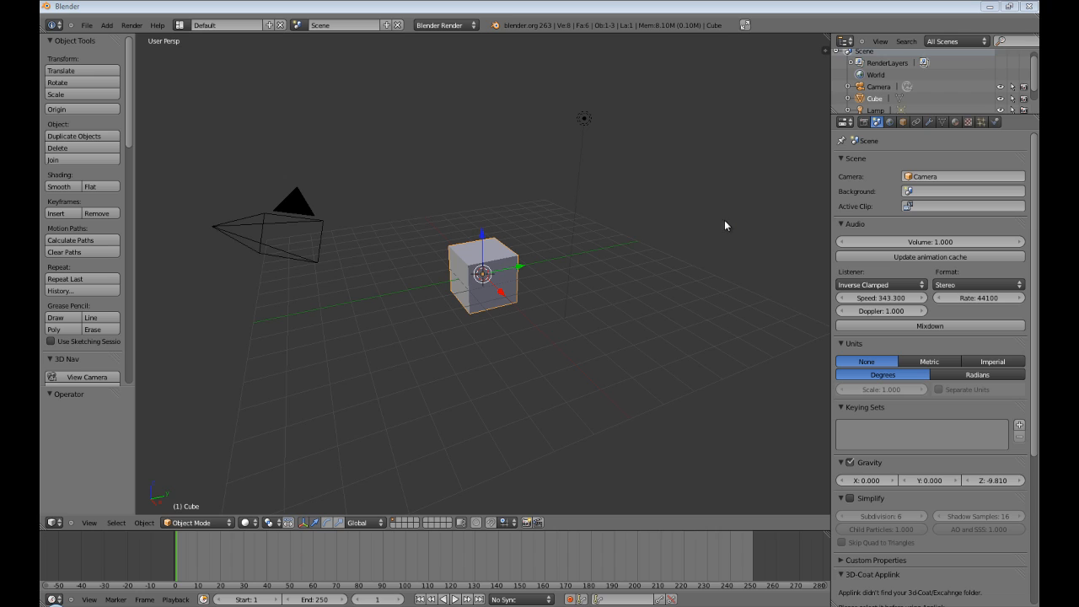
mouse_move(102, 70)
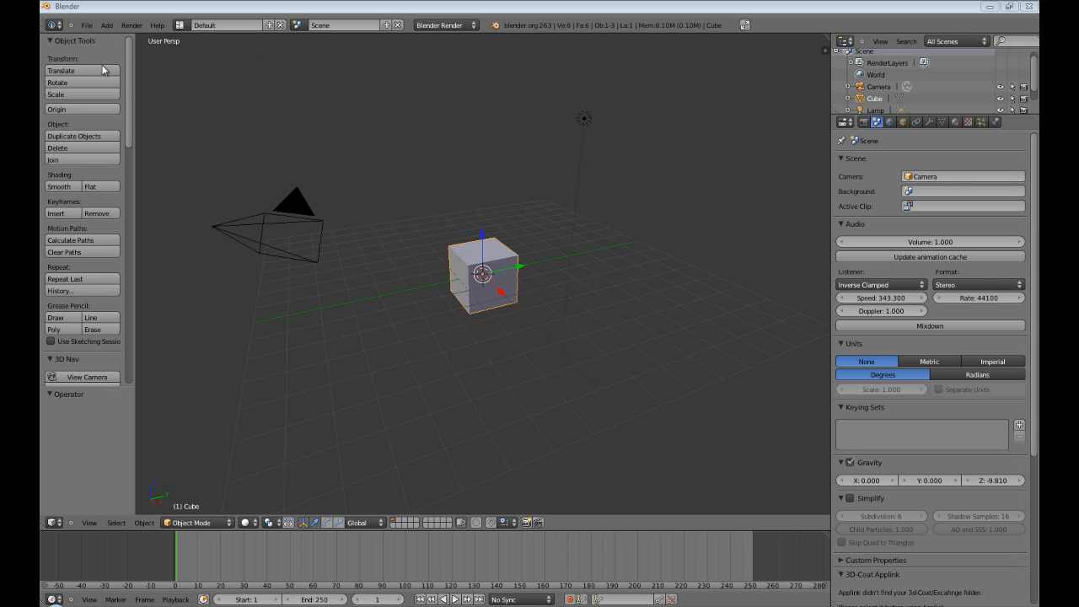
mouse_move(133, 30)
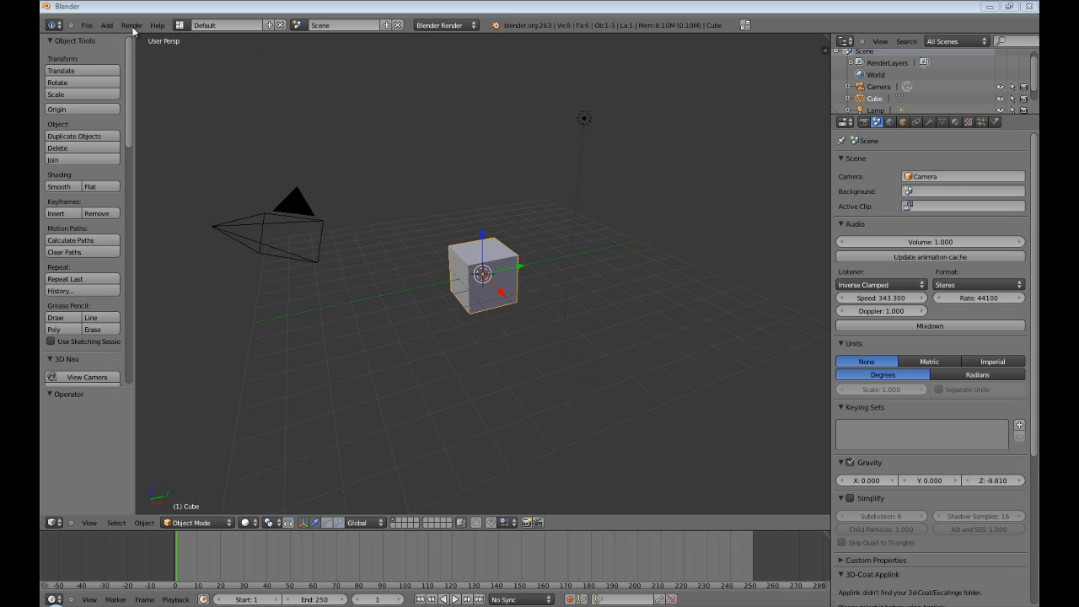
mouse_move(162, 47)
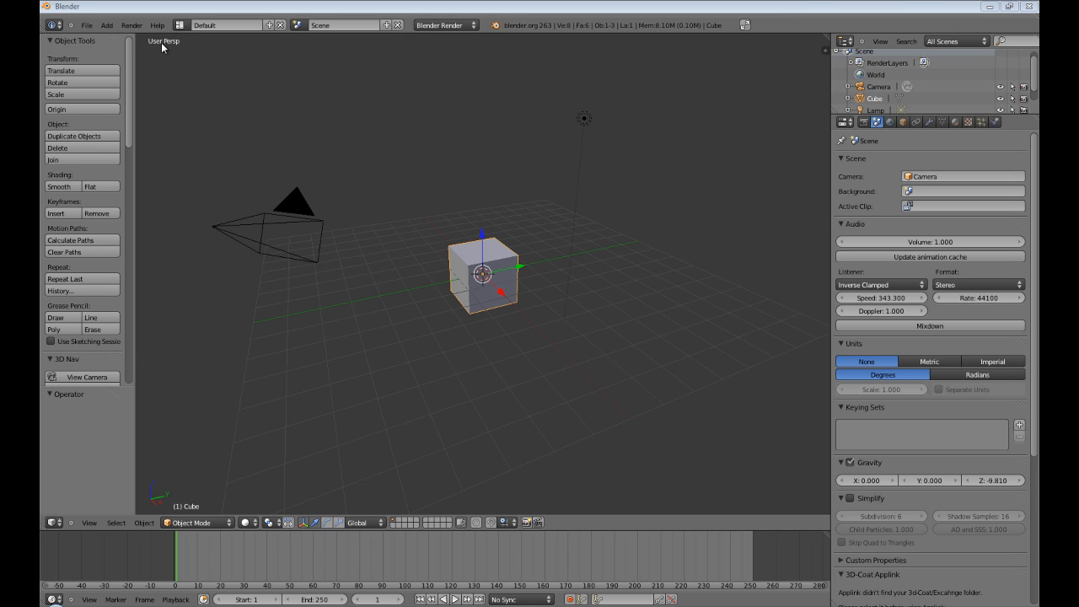
mouse_move(553, 104)
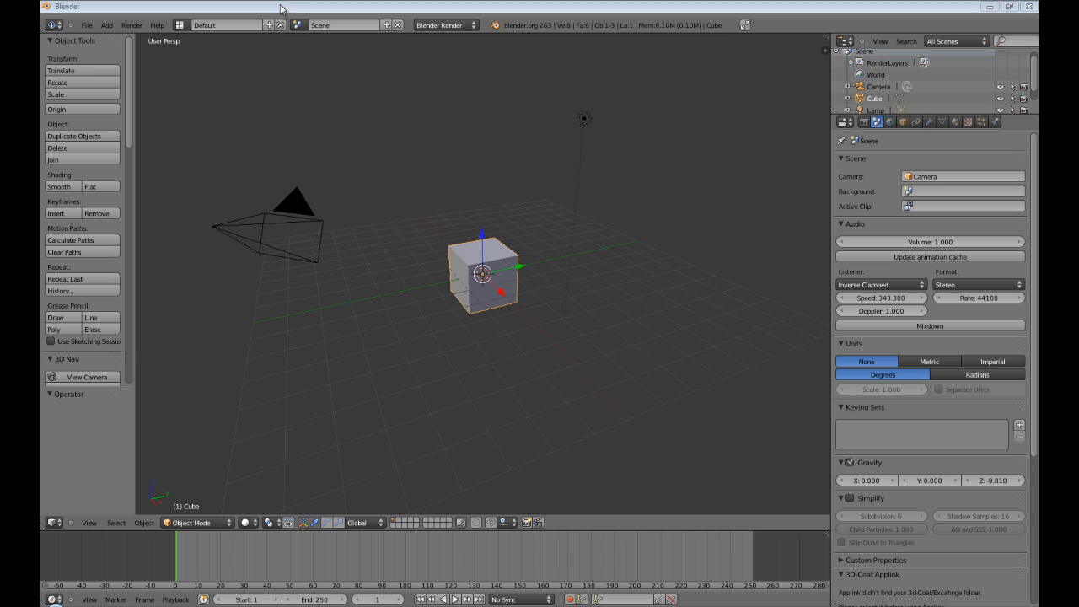
mouse_move(297, 10)
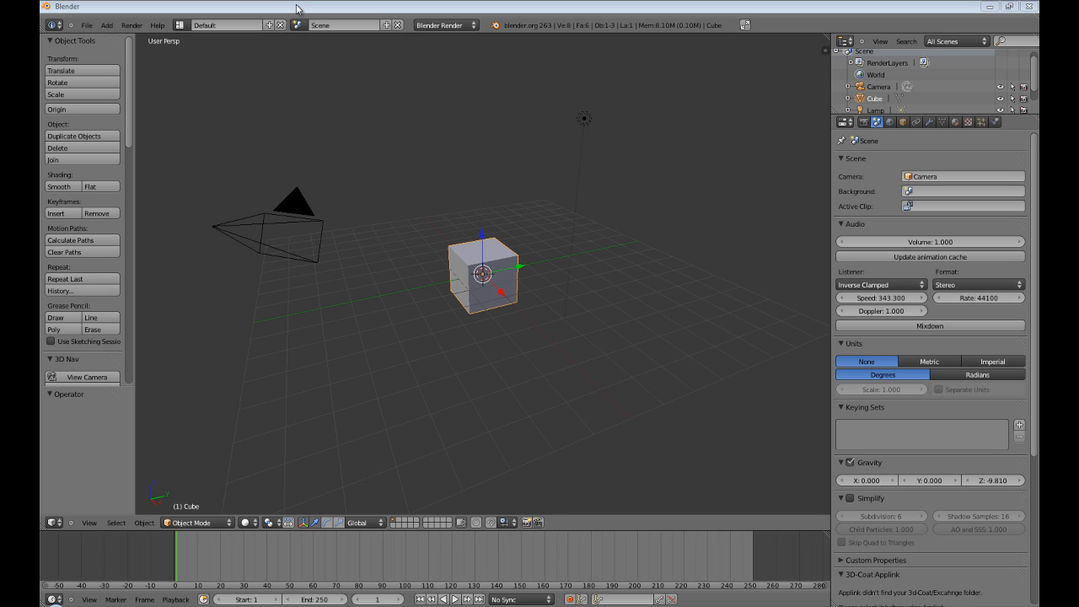
mouse_move(415, 174)
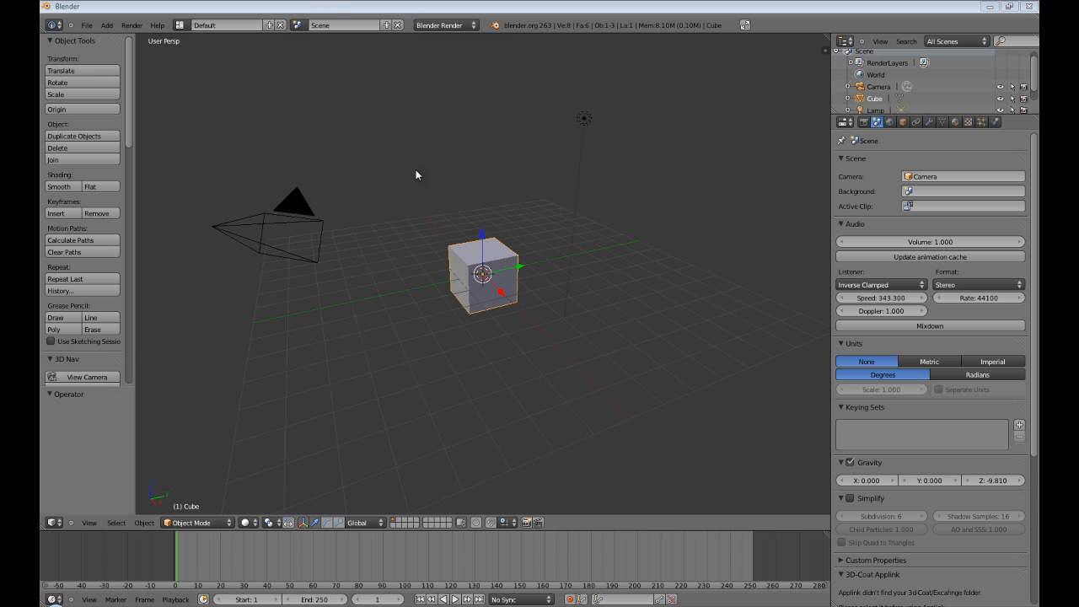
mouse_move(519, 273)
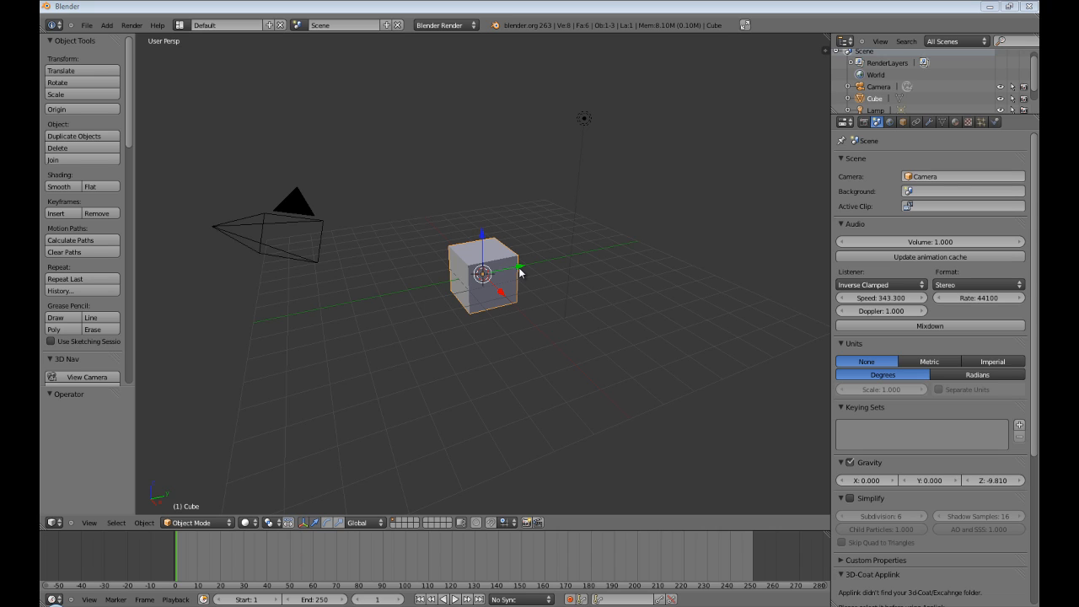
mouse_move(141, 72)
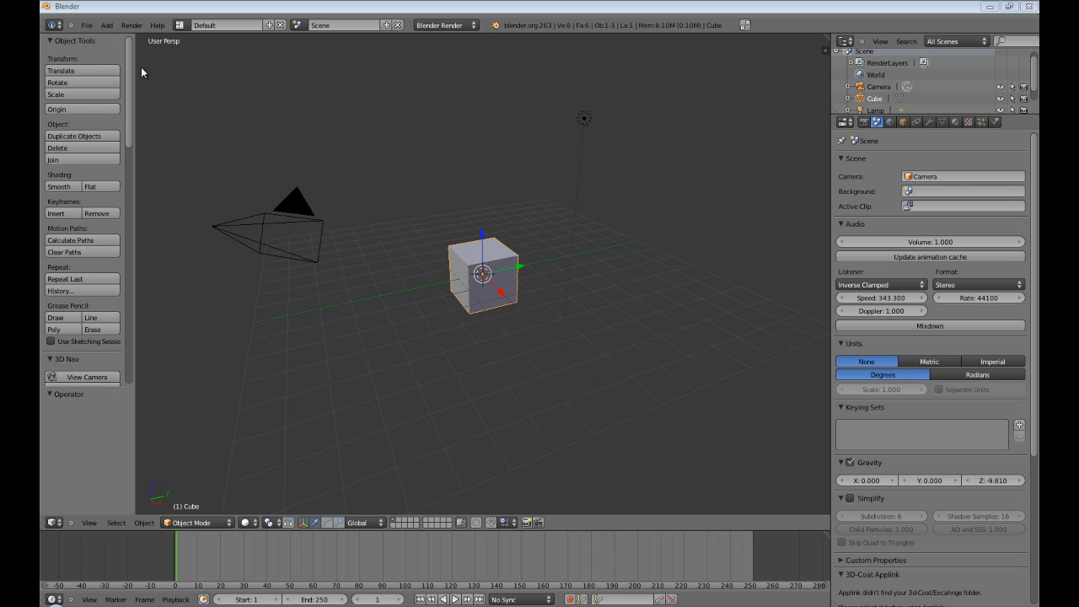
mouse_move(639, 362)
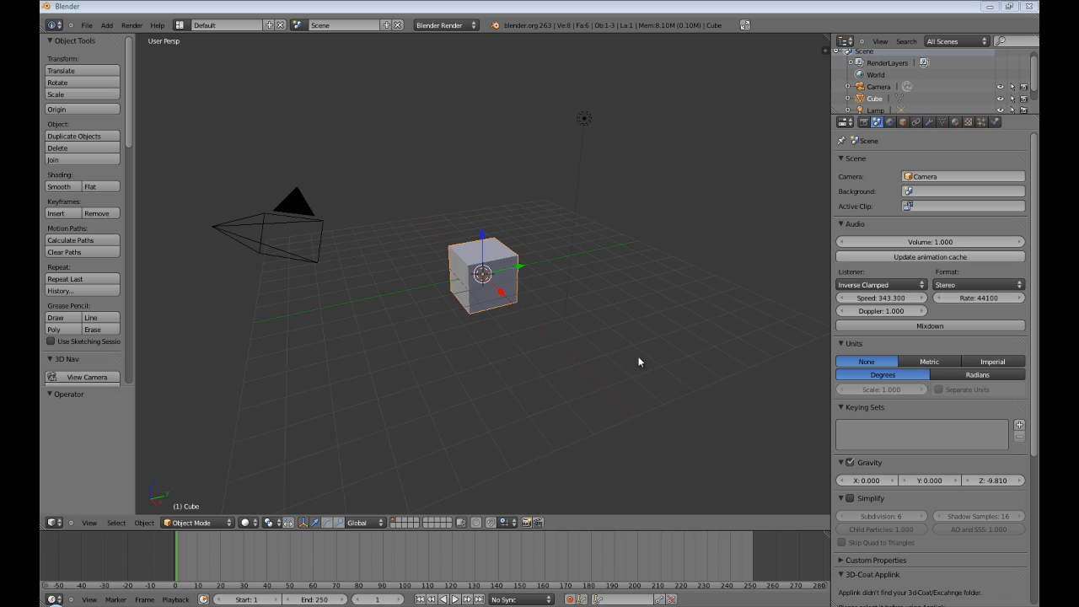
mouse_move(519, 272)
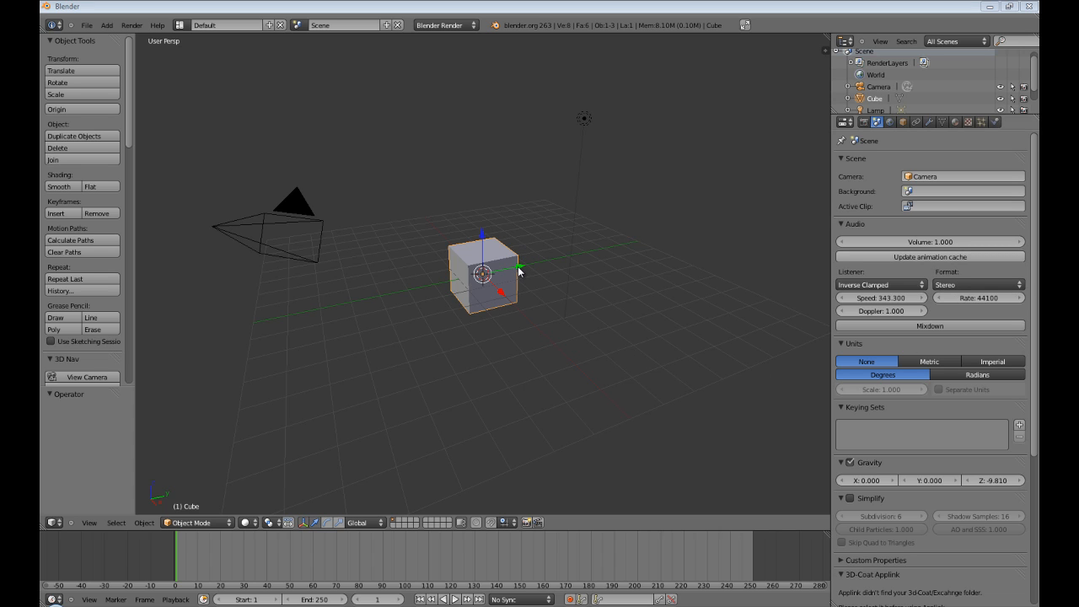
- Keyframe the cube right of centre at frame 1, then move it left of centre at frame 30
drag(486, 271, 634, 240)
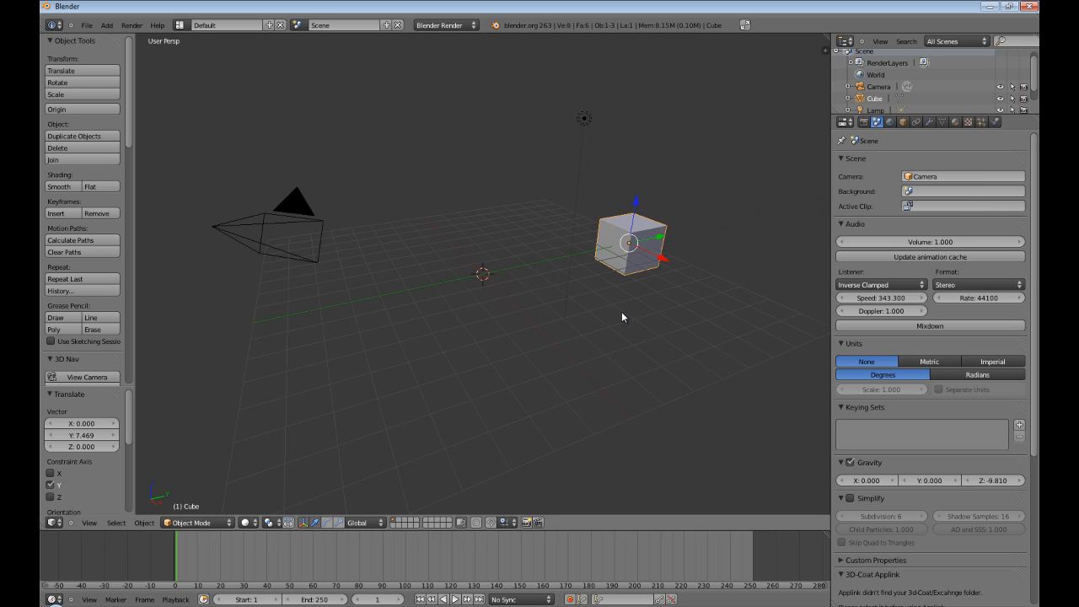
mouse_move(634, 301)
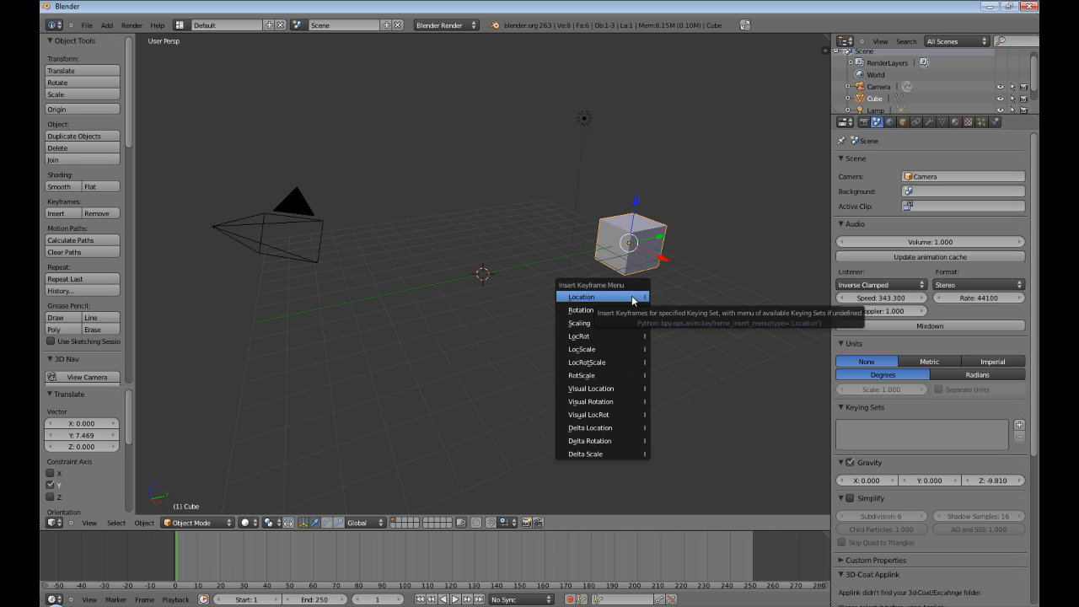
click(580, 297)
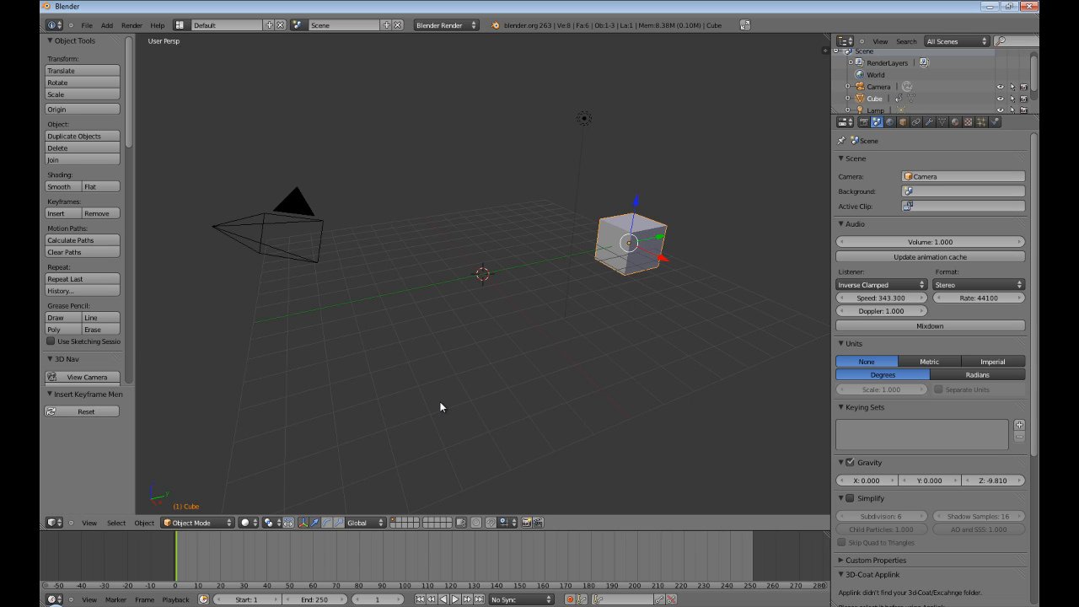
click(235, 574)
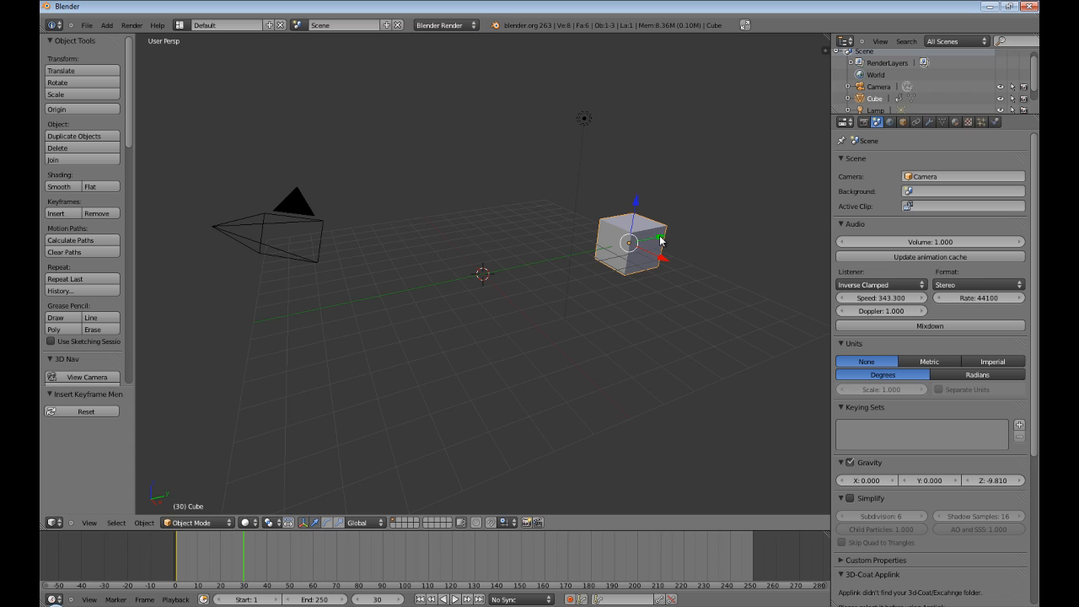
drag(632, 239, 391, 290)
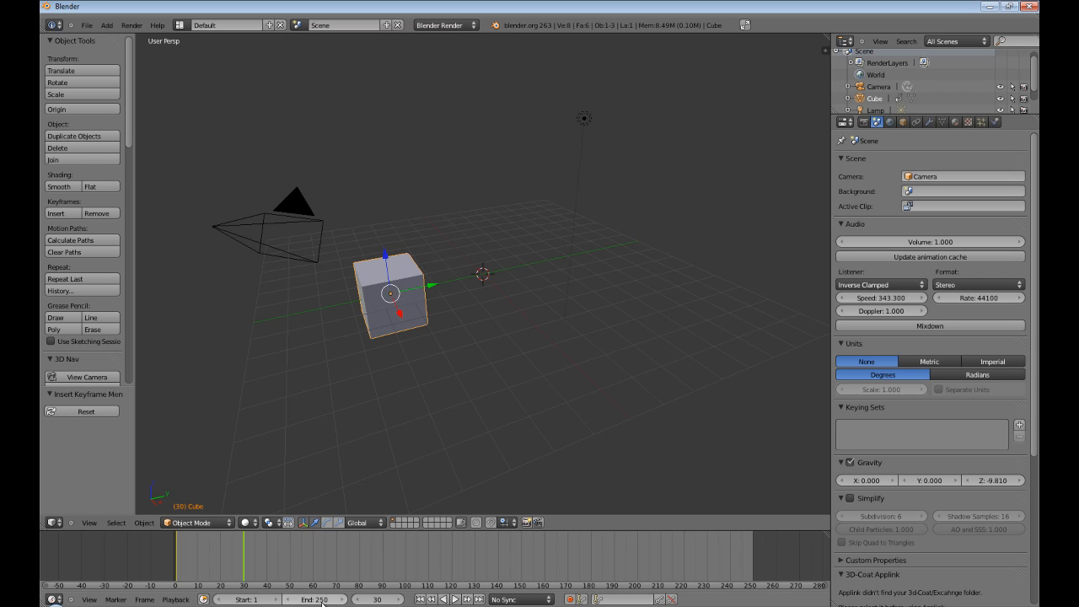
- End the scene at frame 30 and render the whole animation from the Render menu
click(317, 600)
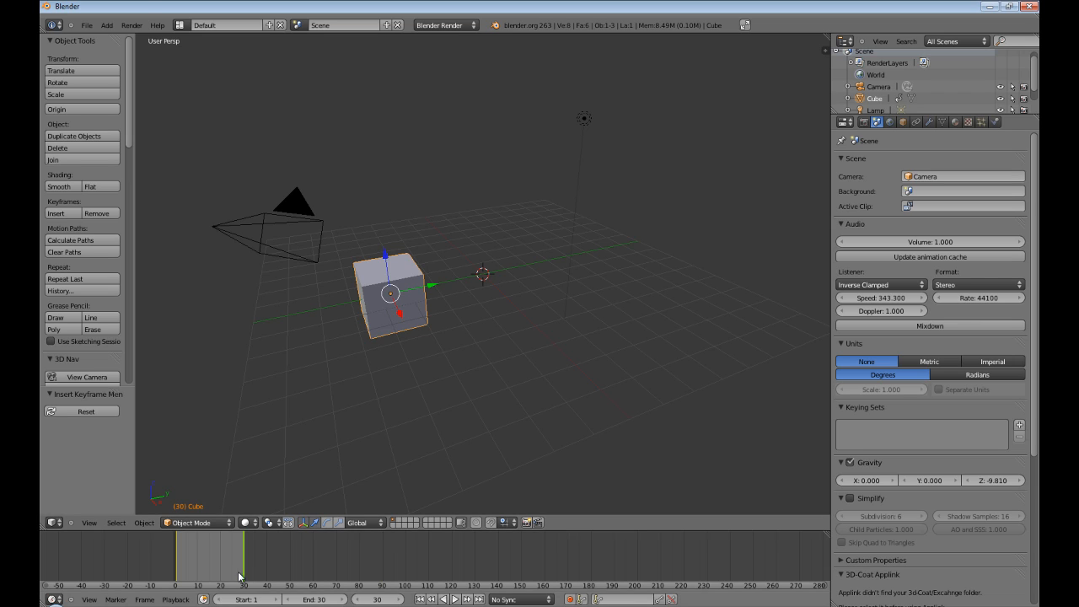
click(131, 26)
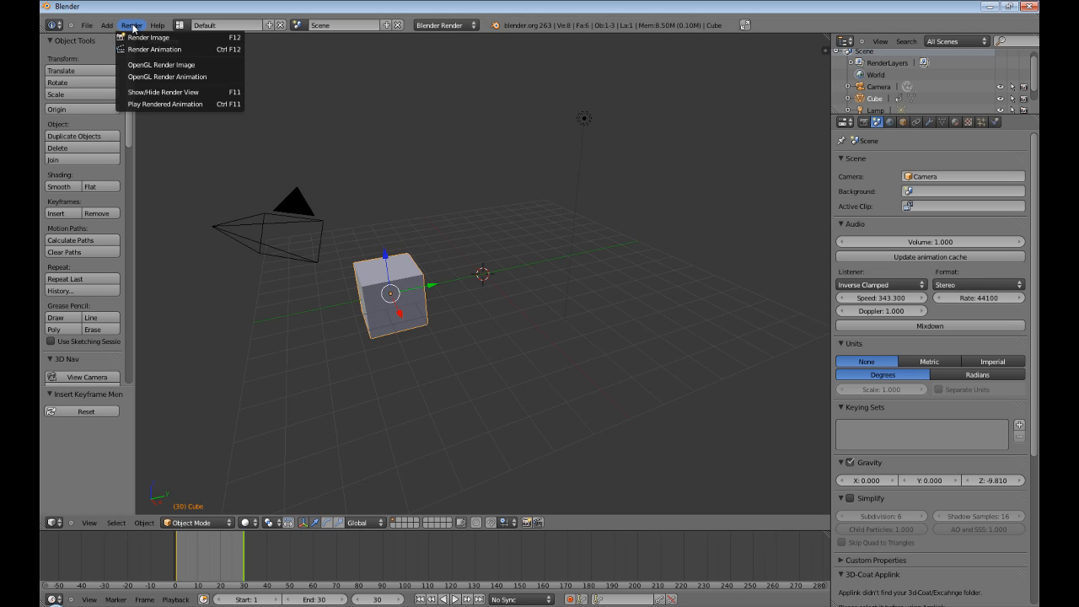
click(148, 37)
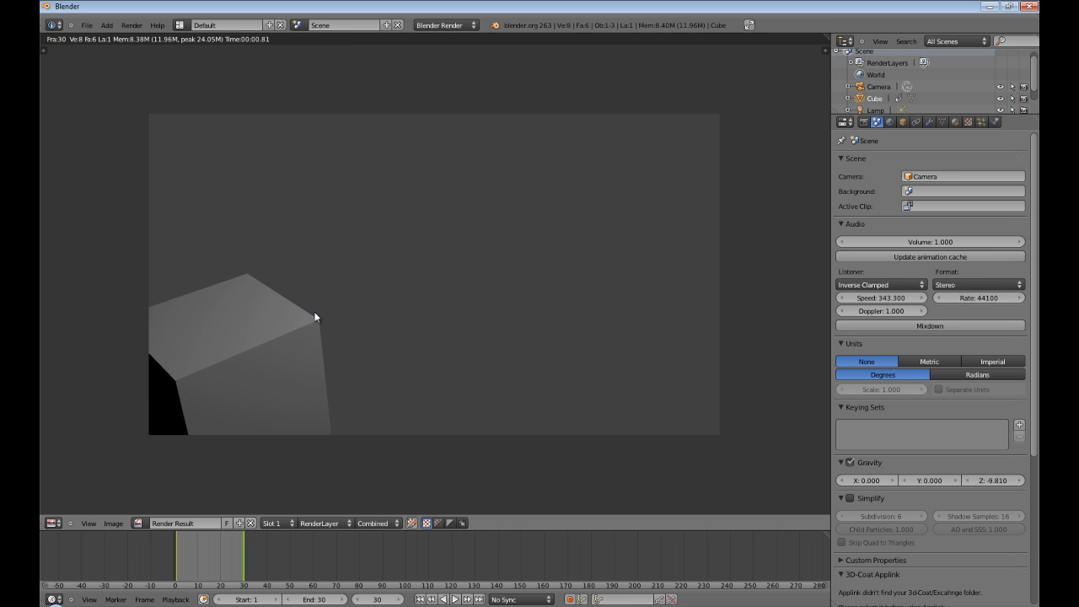
- Play the rendered animation from the Render menu, hitting the unsupported-playback error
click(132, 25)
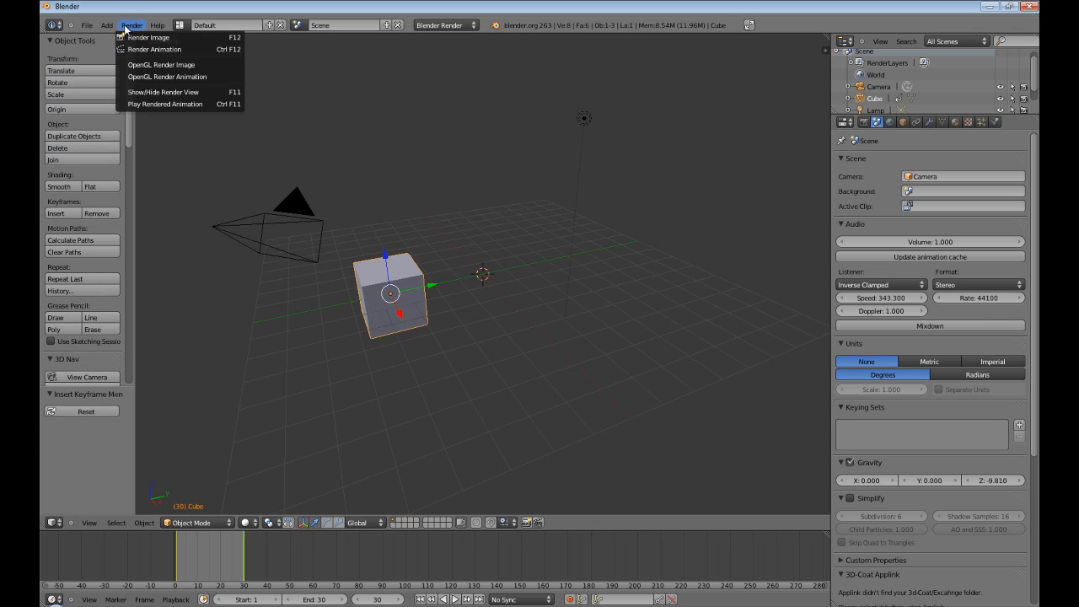
mouse_move(165, 104)
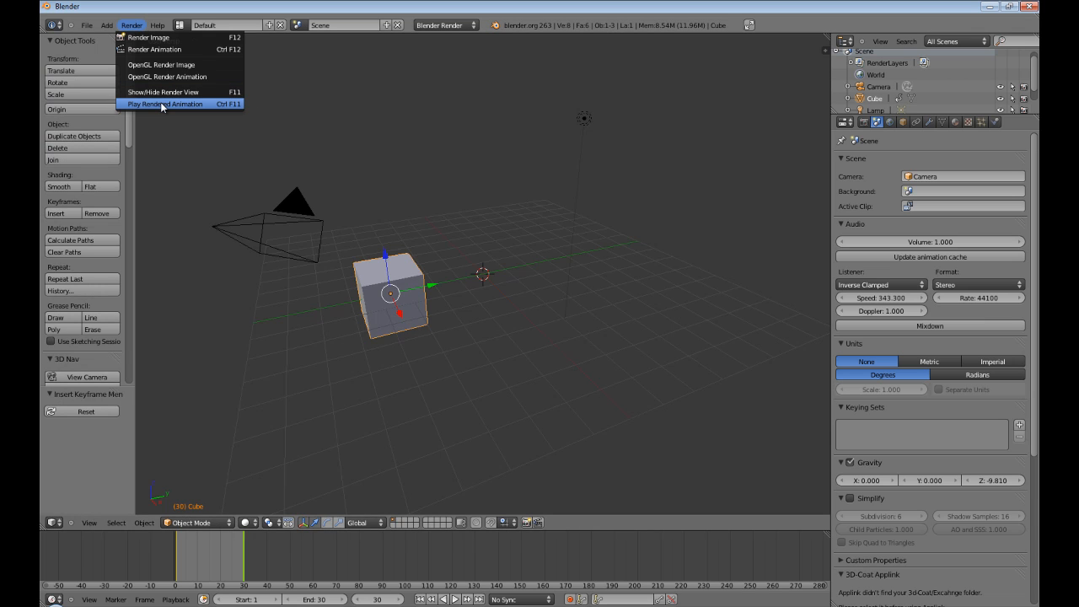
click(166, 104)
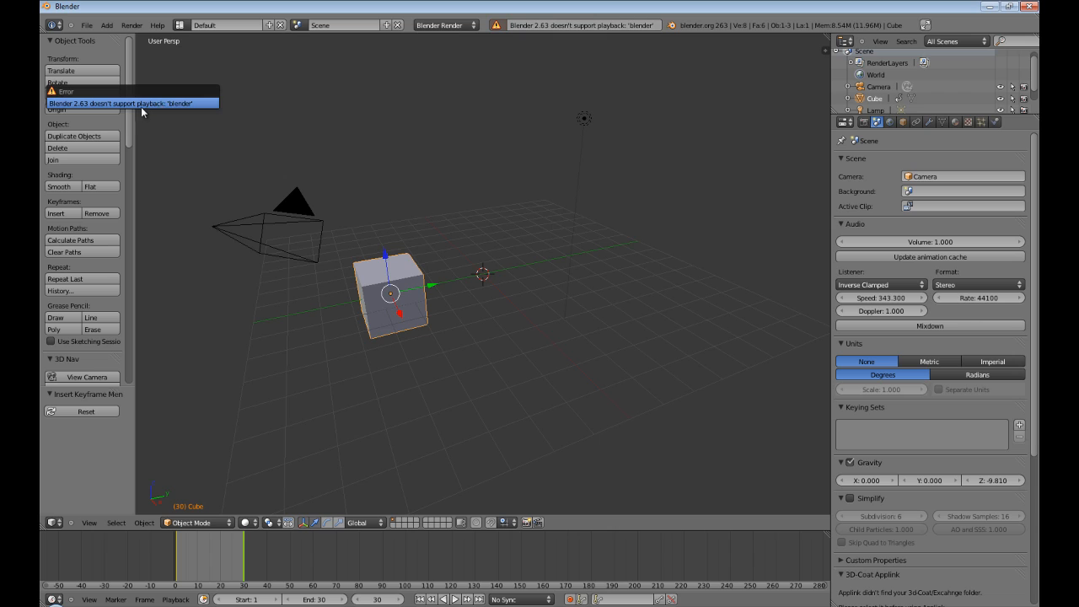
mouse_move(99, 108)
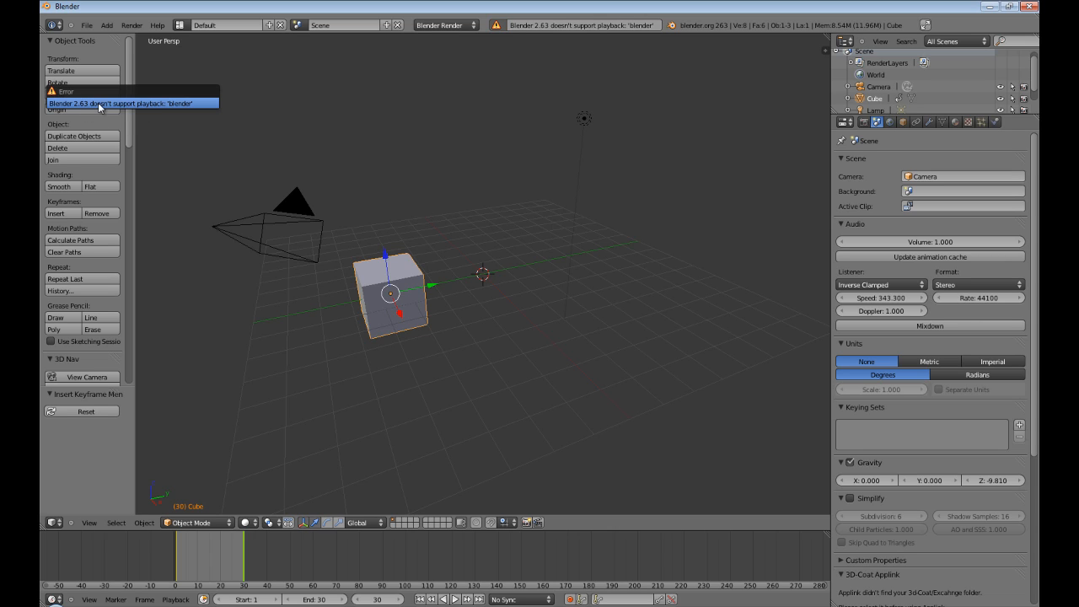
mouse_move(175, 108)
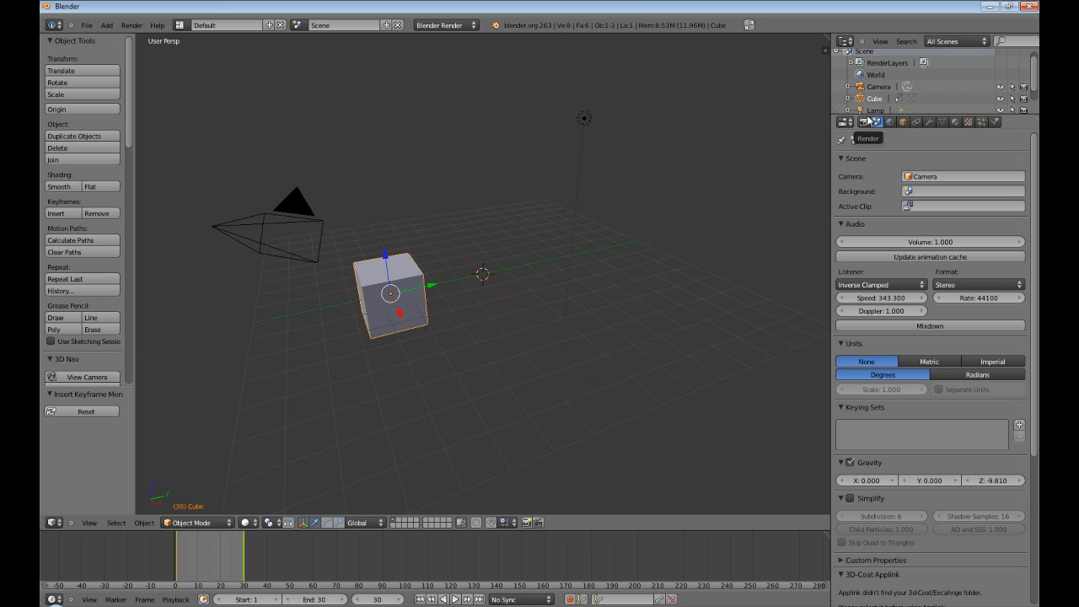
- Change the render Output file format from PNG to H.264 in the Render properties
click(863, 122)
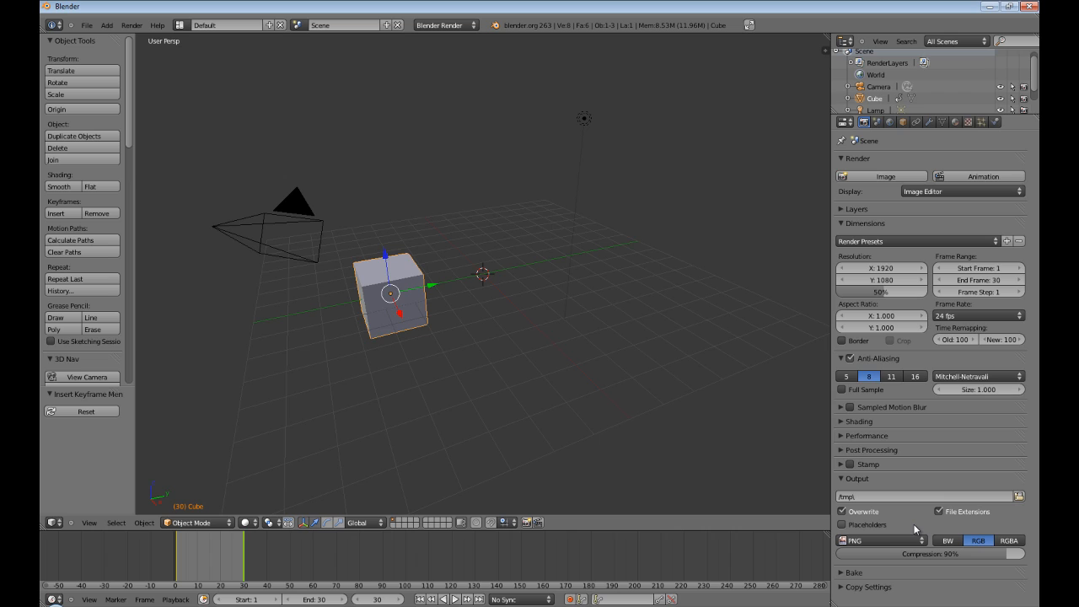
mouse_move(853, 540)
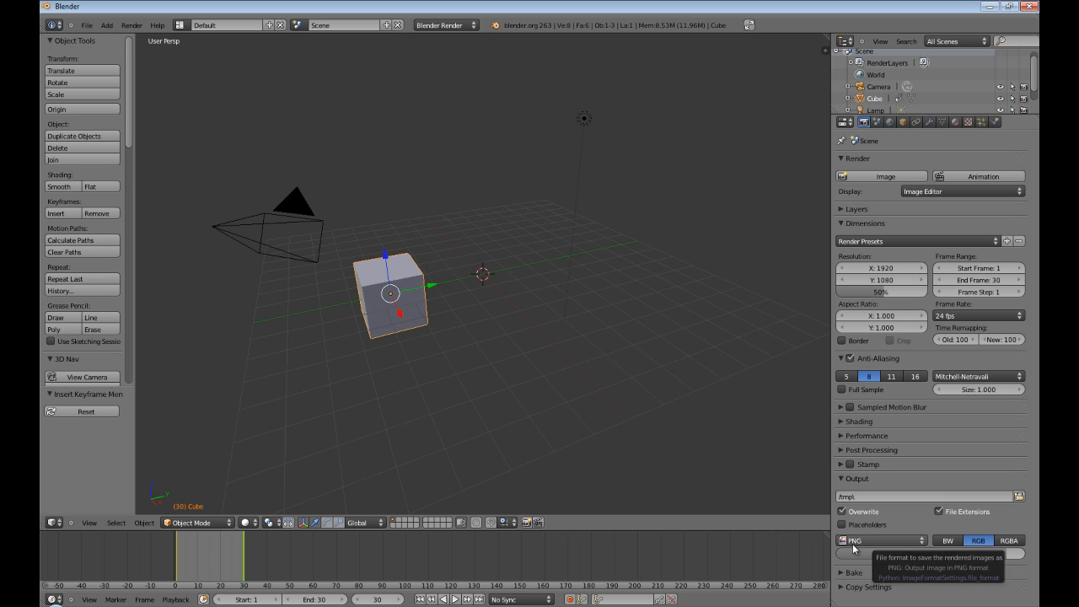
mouse_move(920, 547)
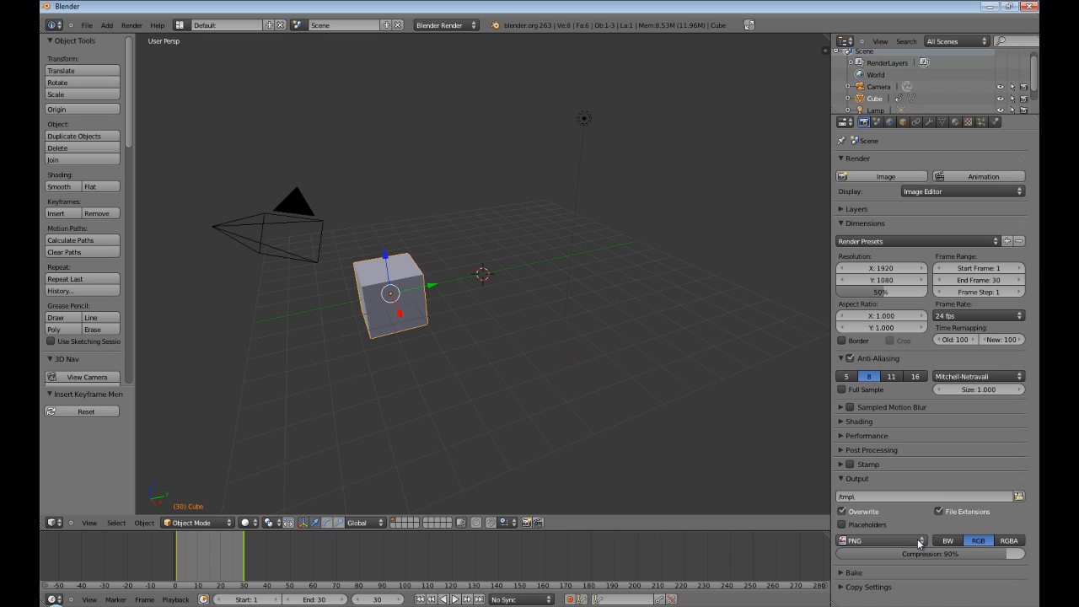
click(877, 540)
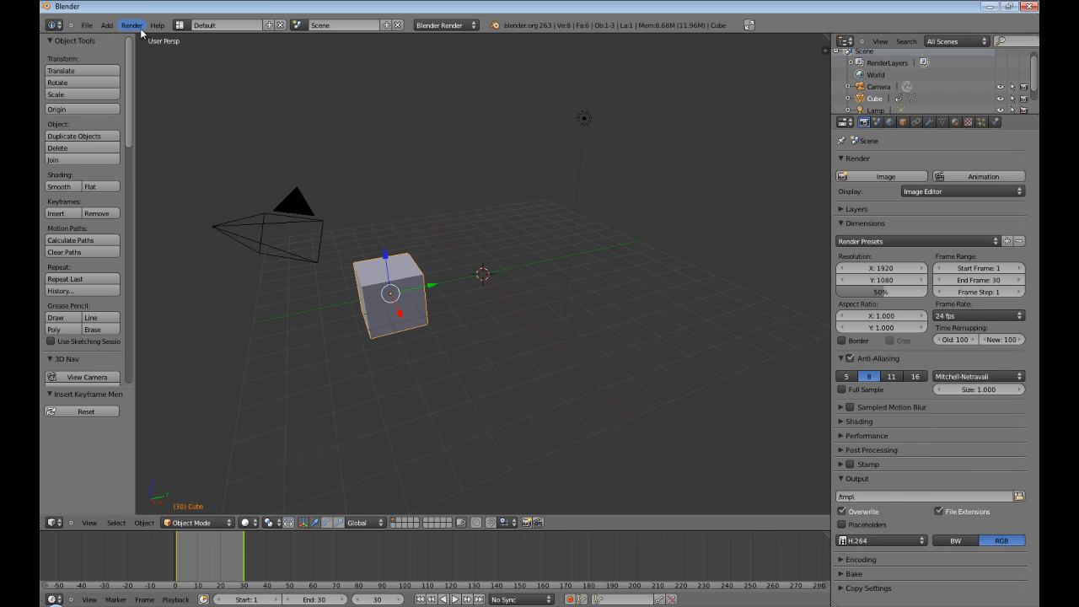
click(131, 26)
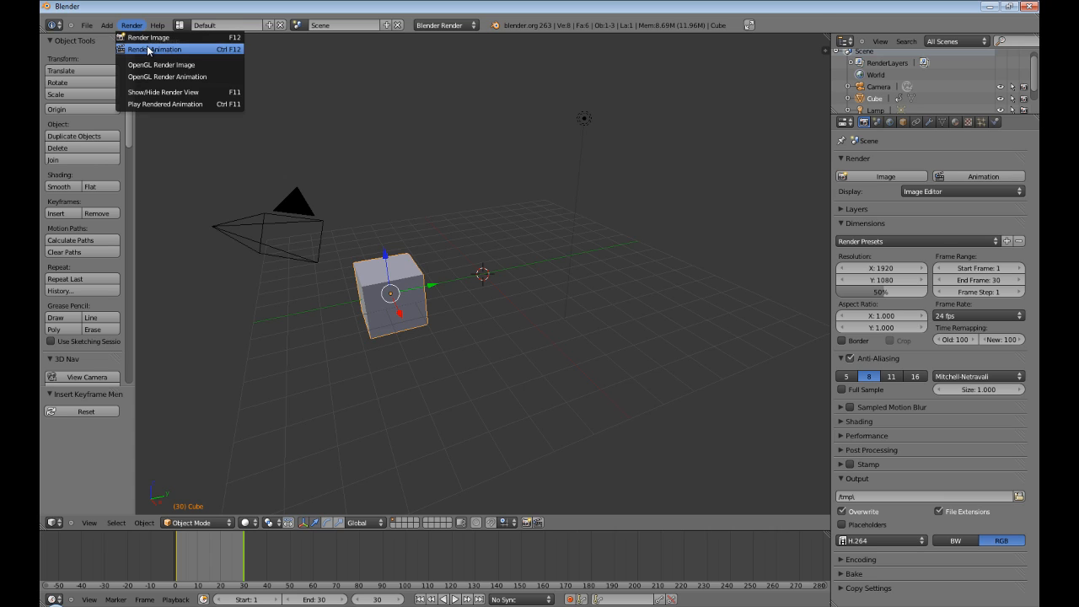
- Re-render the animation as H.264 video, leaving the final cube frame on display
click(149, 37)
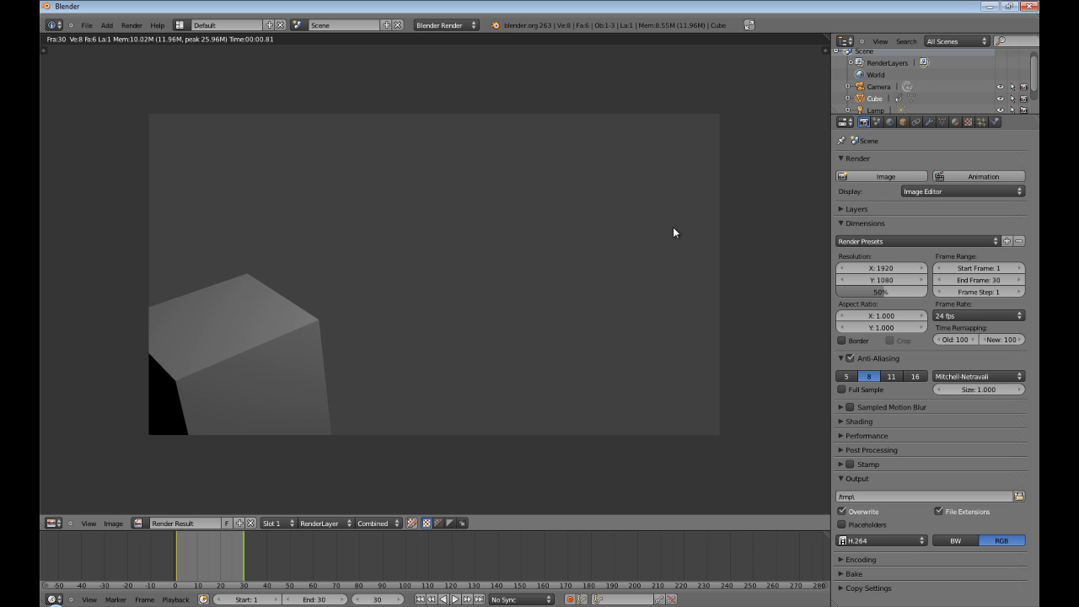
mouse_move(324, 327)
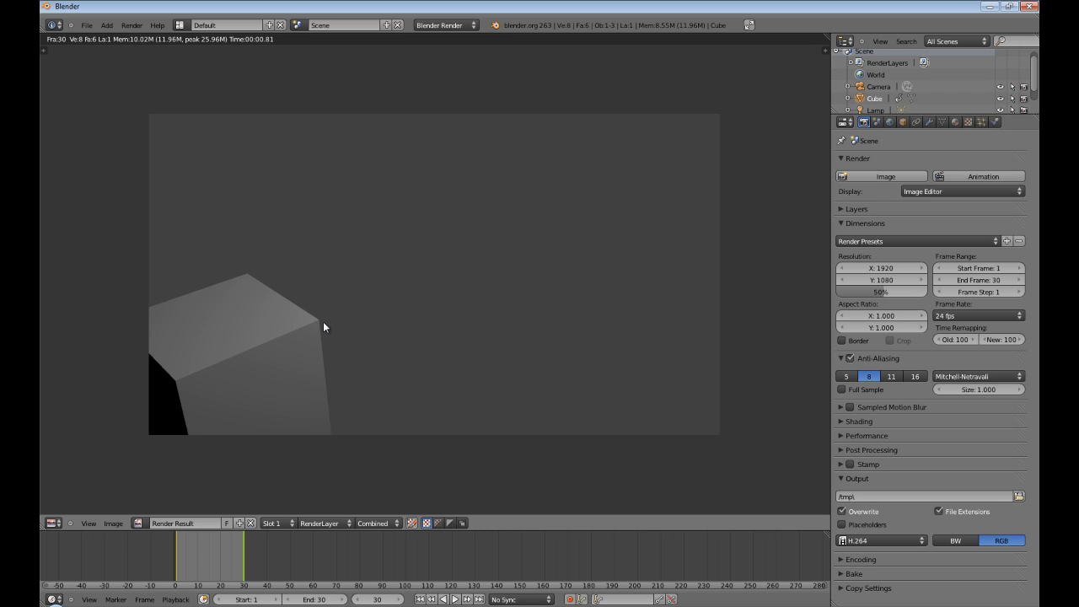
click(131, 25)
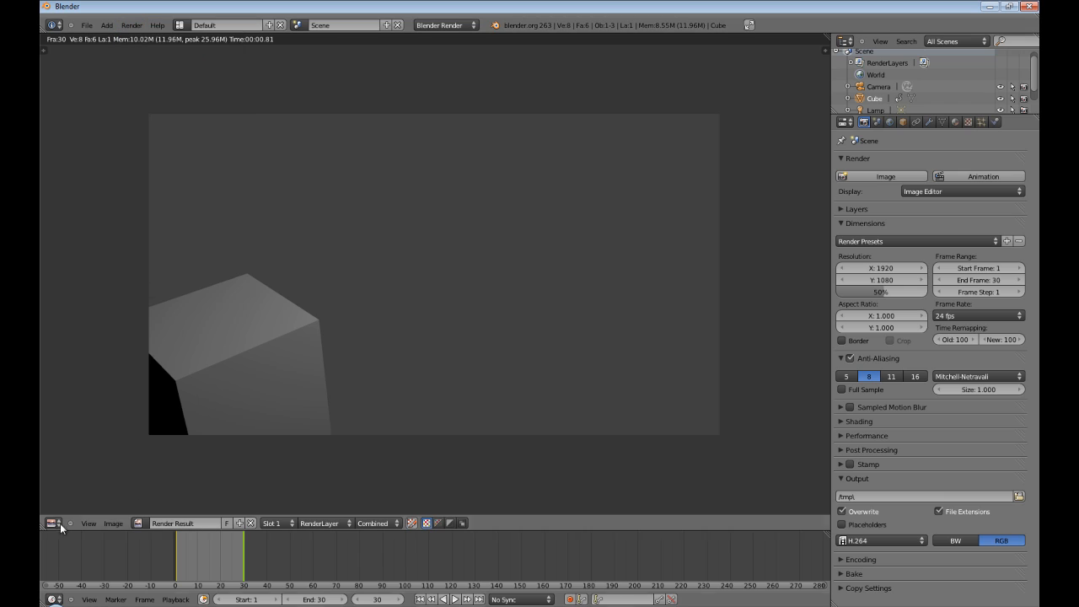
- Look through the editor type list over the rendered cube frame
click(54, 523)
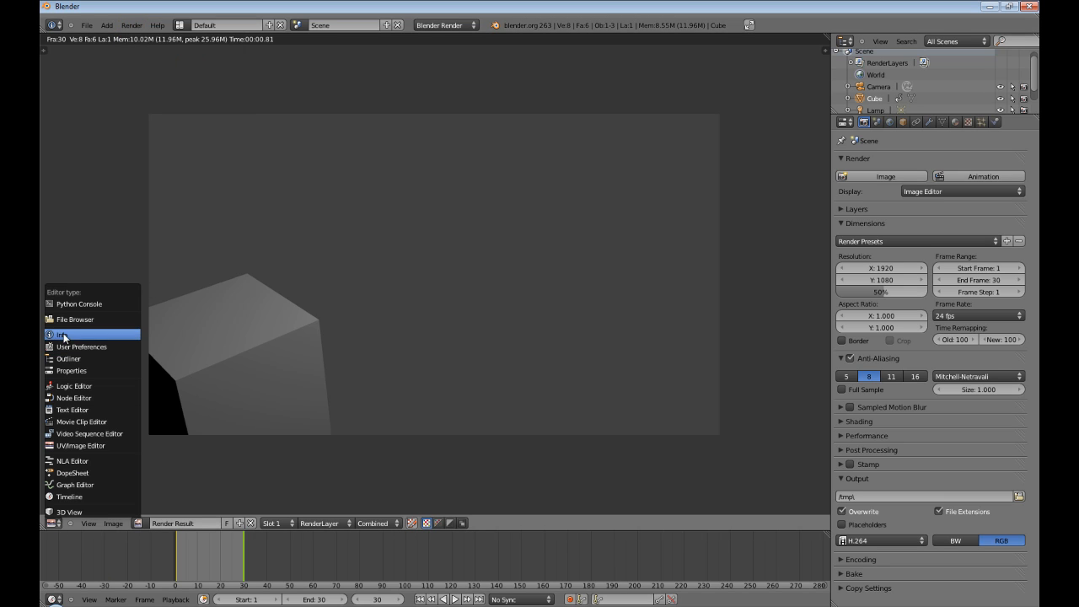
mouse_move(71, 320)
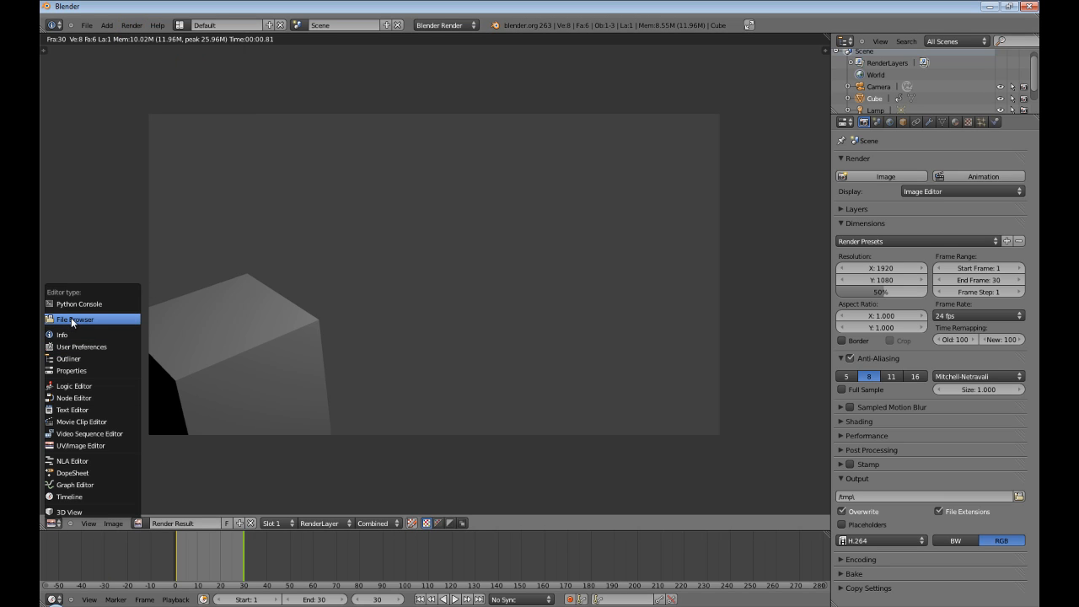
mouse_move(102, 324)
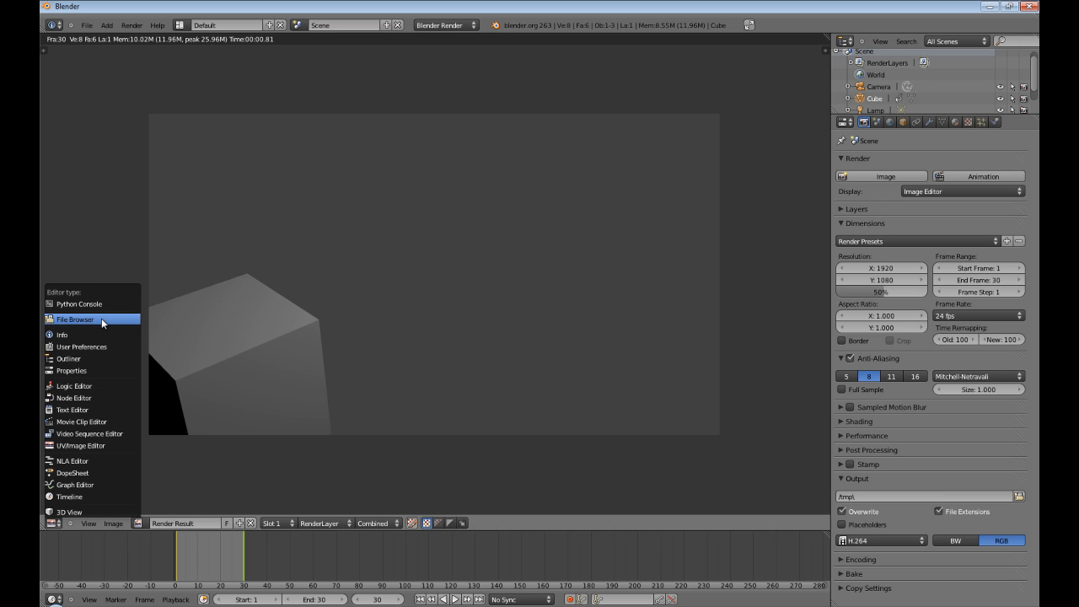
mouse_move(91, 320)
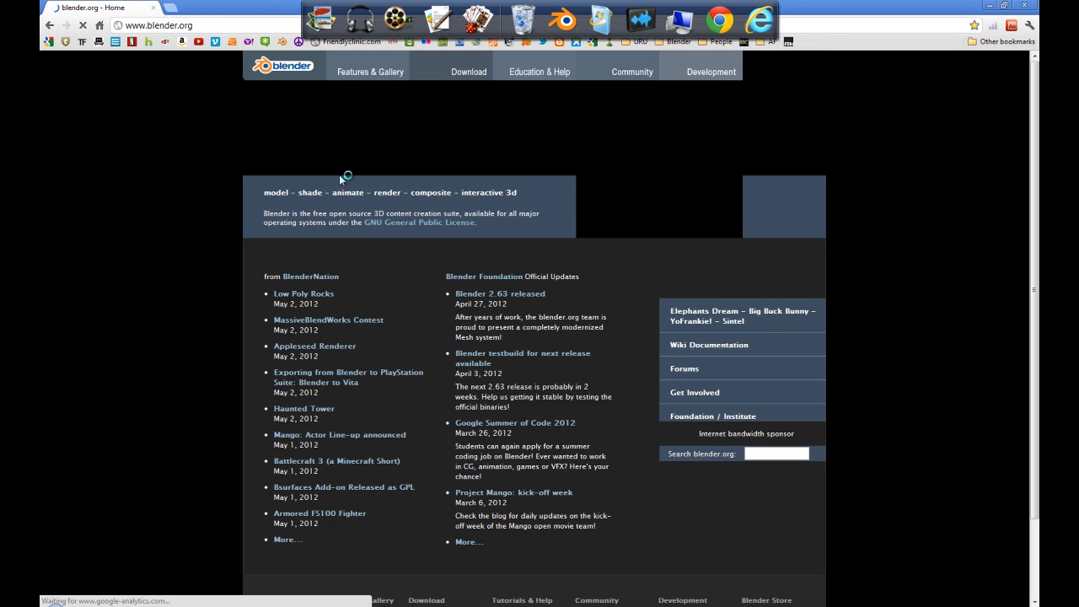
- Navigate Blender Download > release archive into the Blender2.49a folder on download.blender.org
click(469, 70)
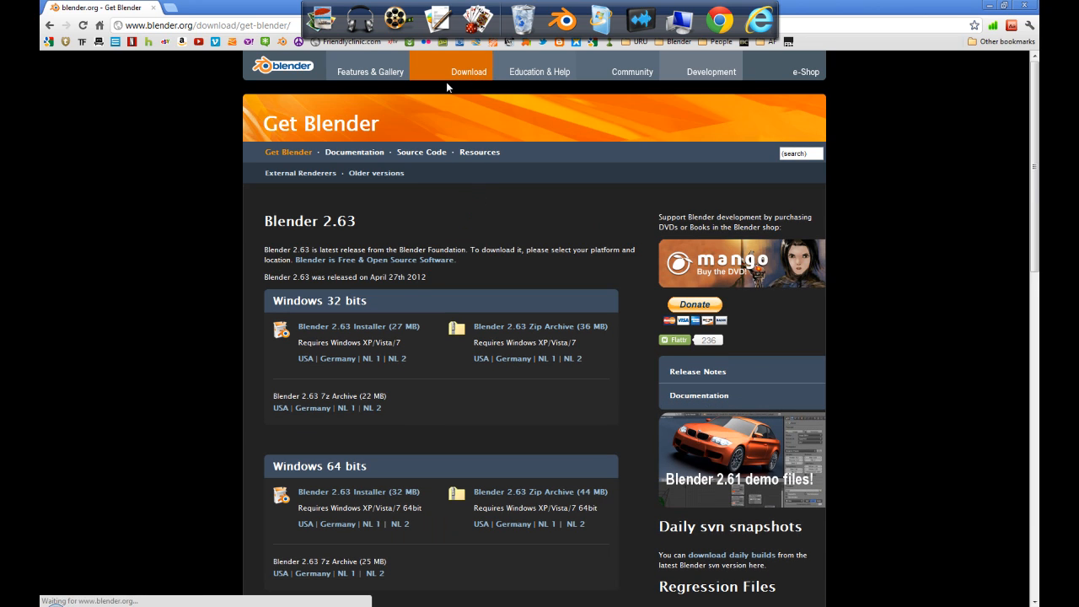
mouse_move(496, 226)
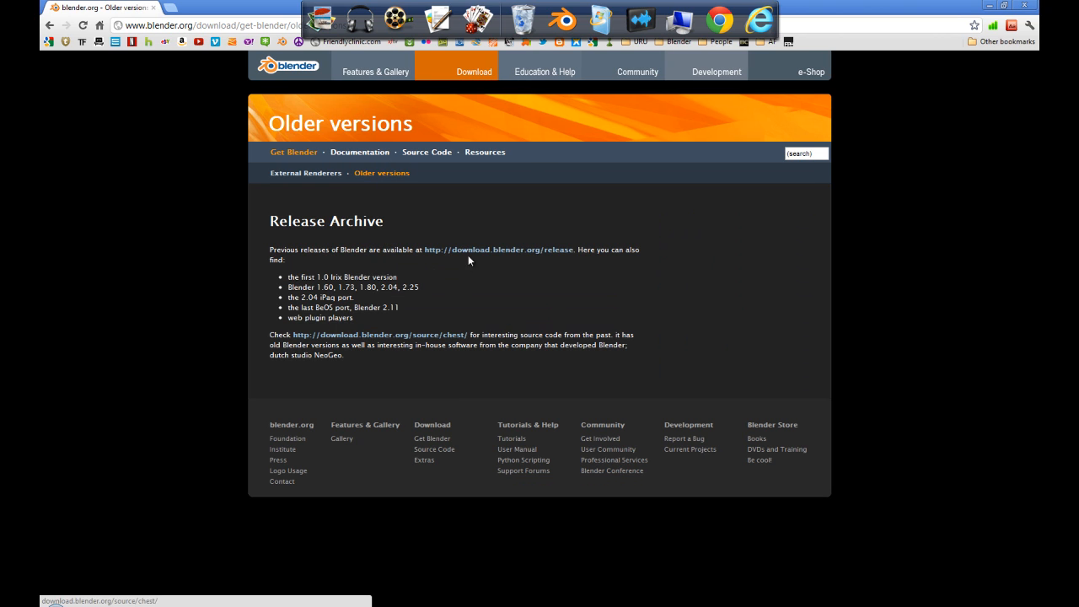
mouse_move(497, 250)
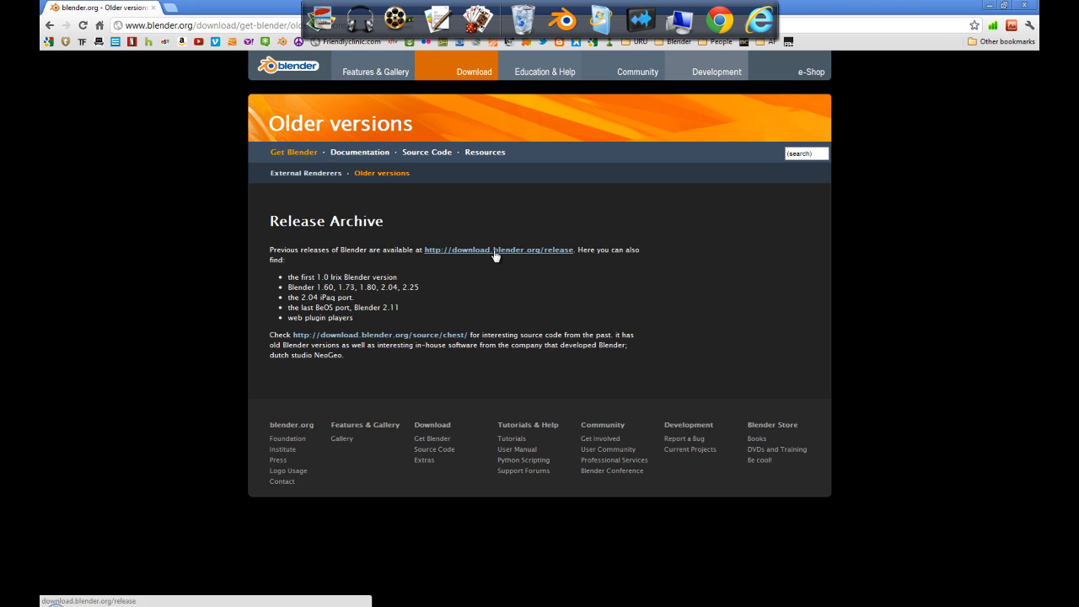
click(498, 250)
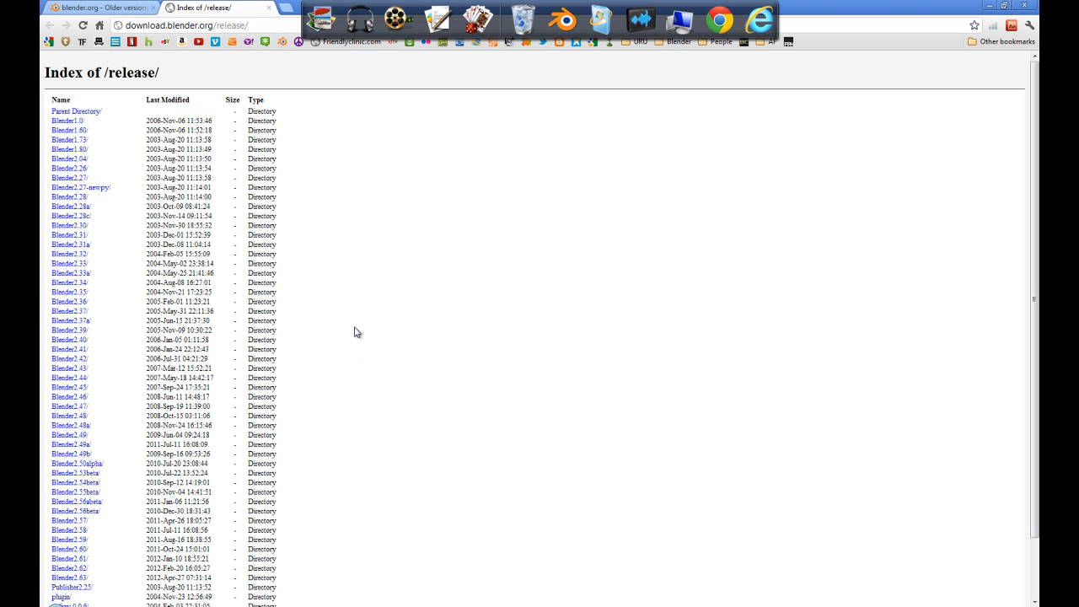
mouse_move(69, 368)
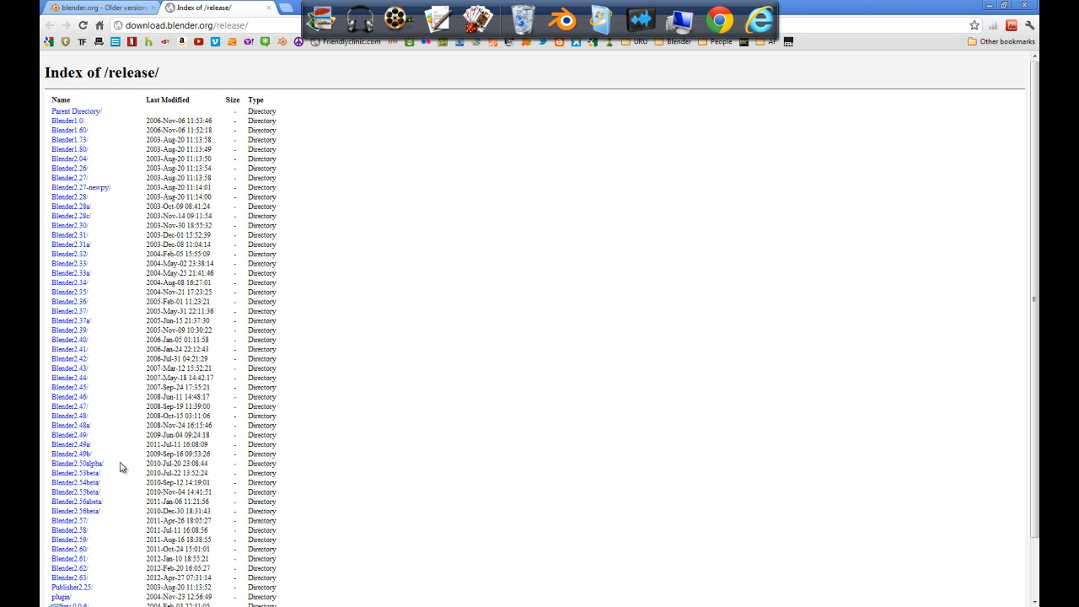
click(71, 445)
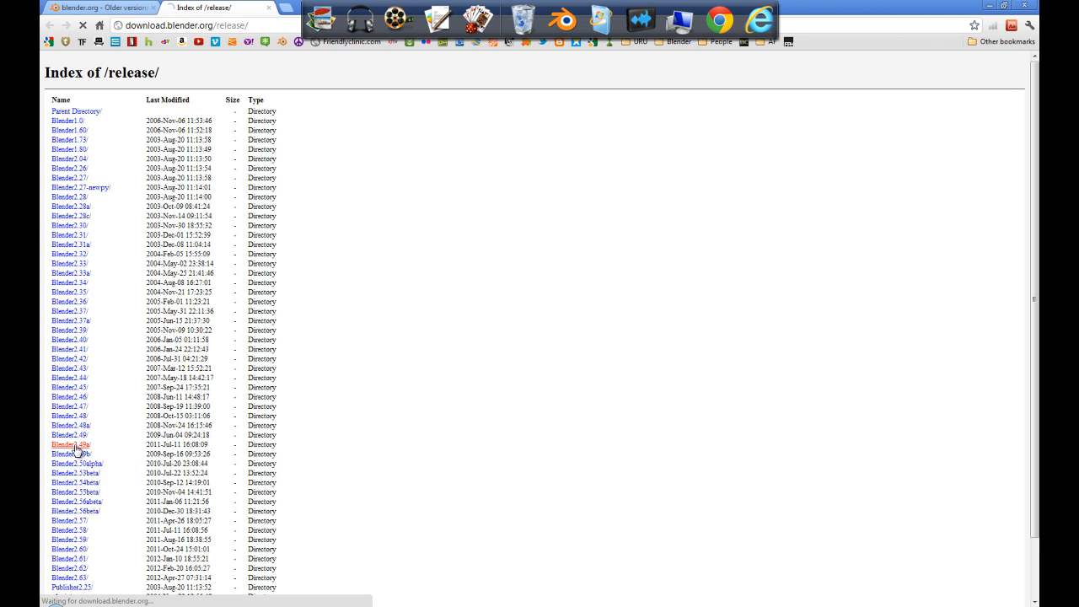
click(71, 445)
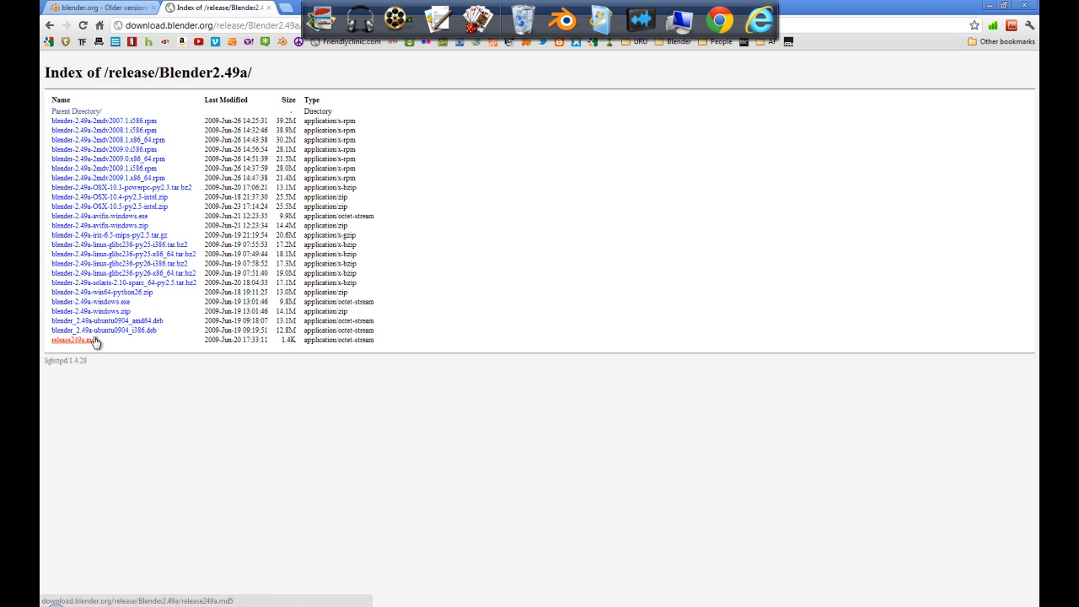
mouse_move(91, 300)
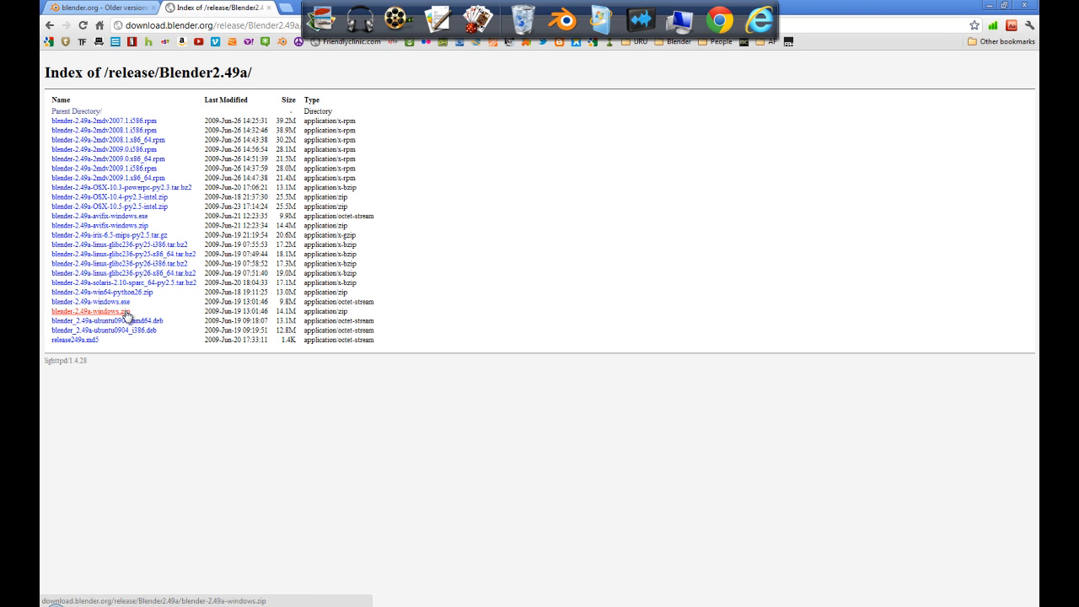
mouse_move(125, 313)
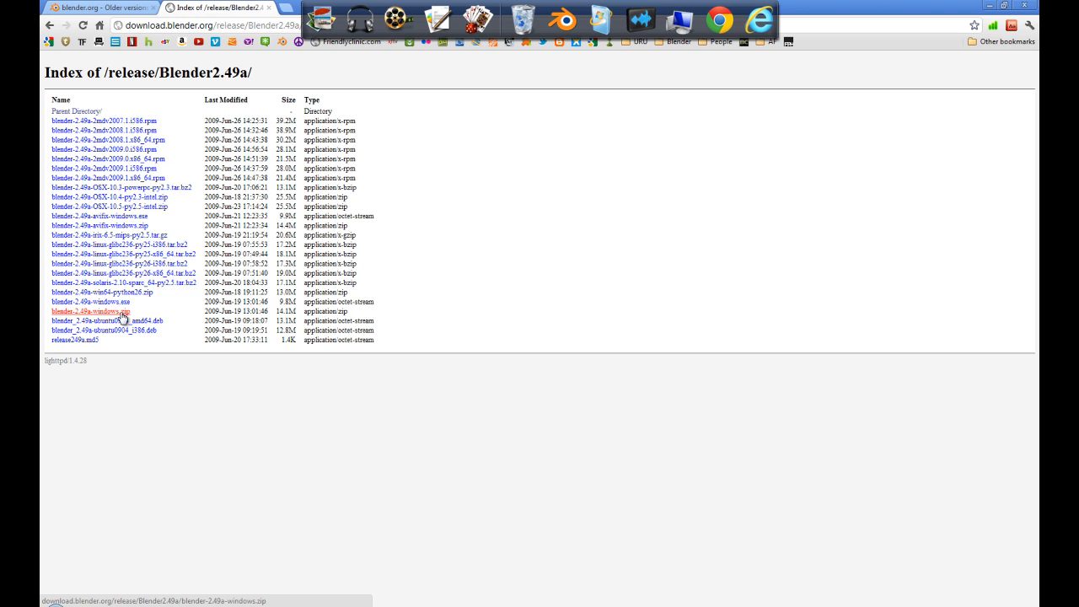
mouse_move(452, 213)
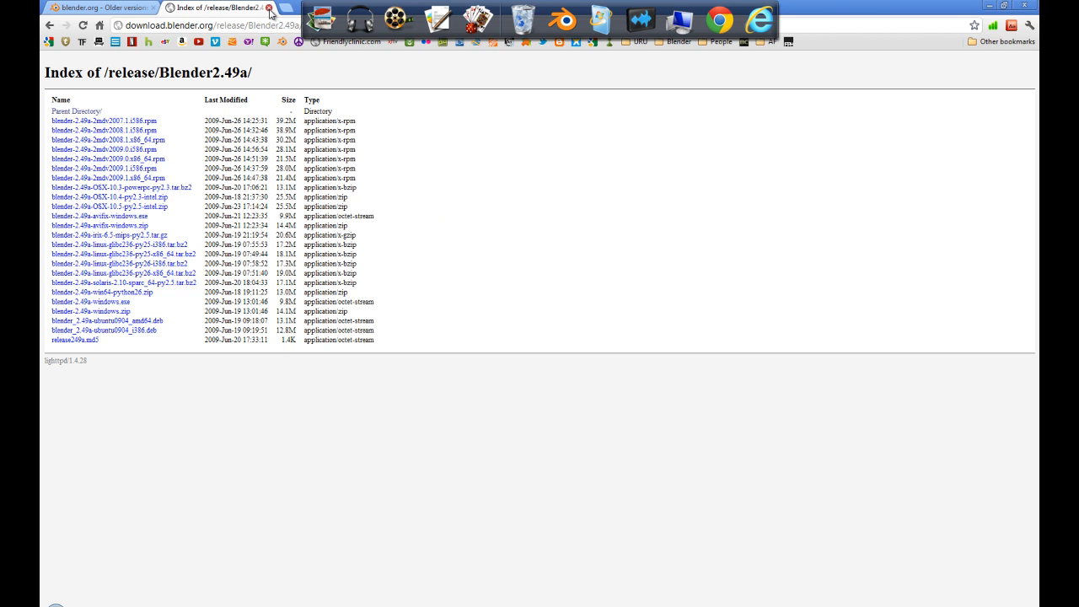
mouse_move(269, 16)
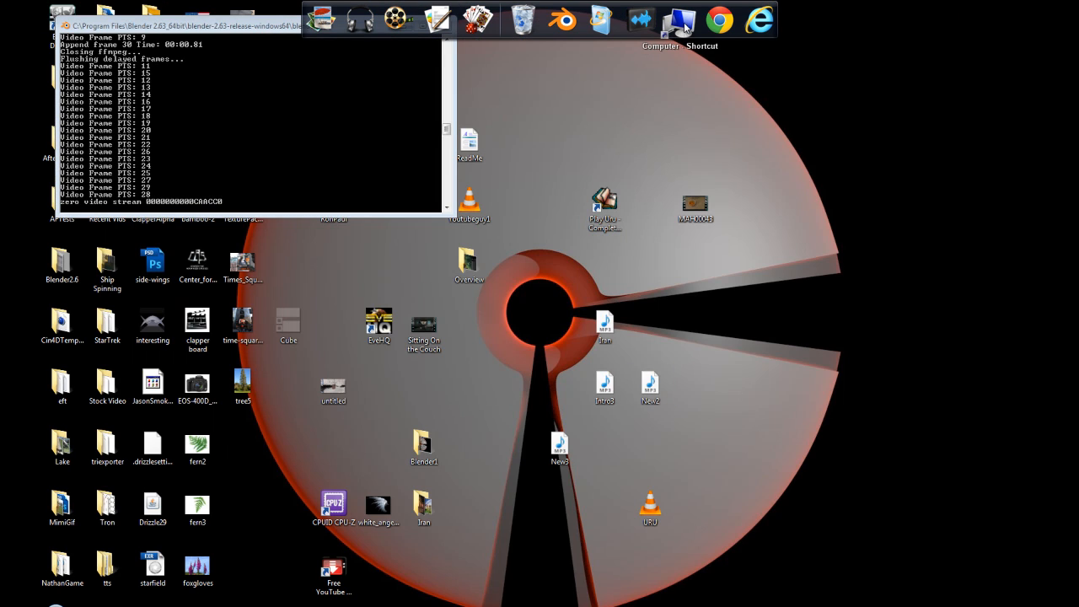
- Browse C: > Program Files > blender-2.49b-windows and select the blenderplayer application
double_click(681, 15)
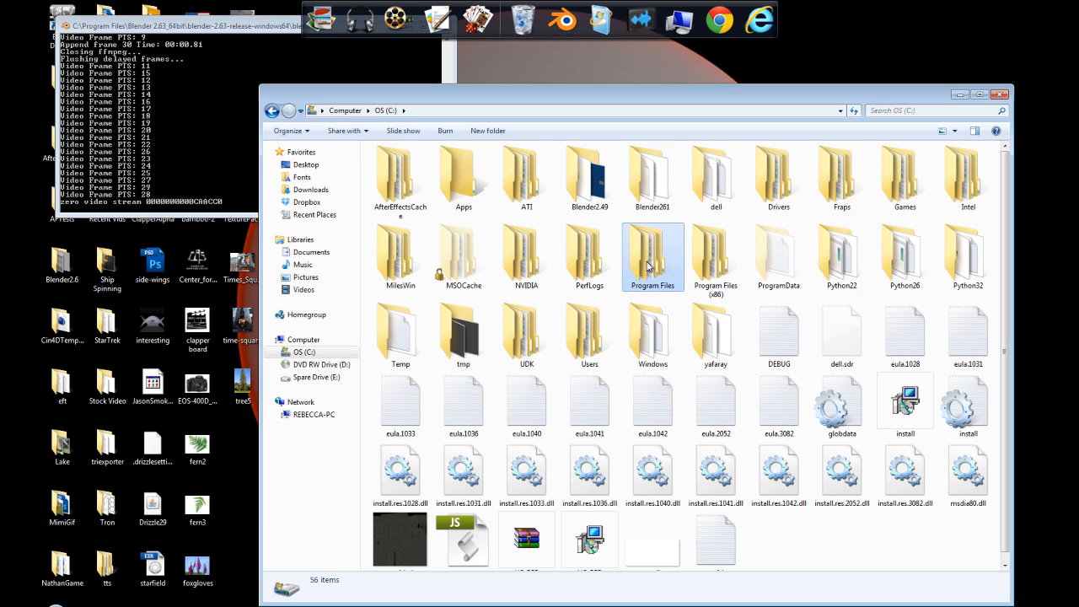
double_click(651, 244)
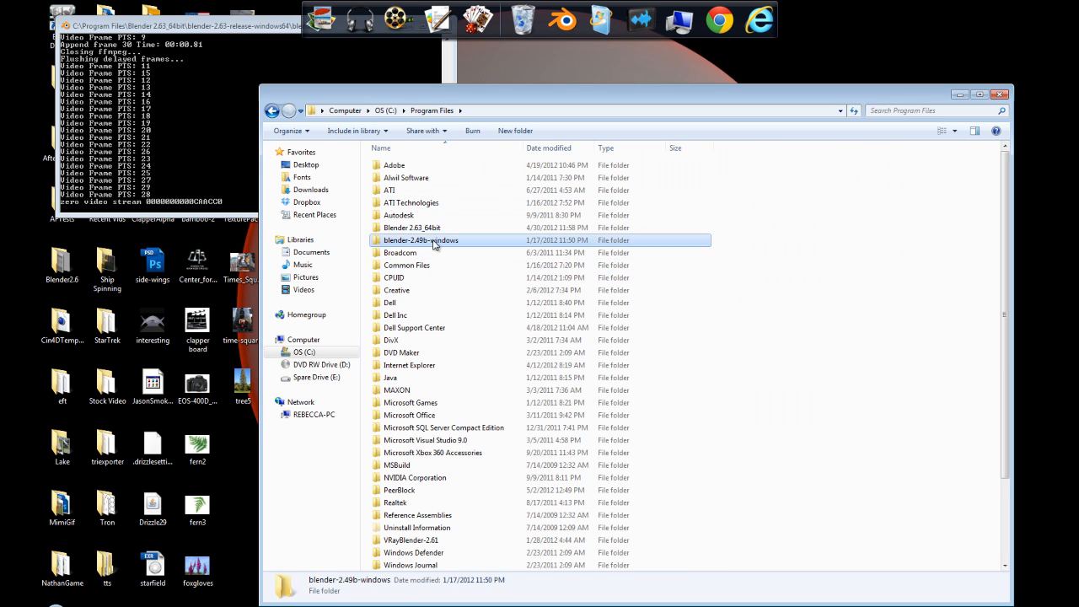
double_click(422, 240)
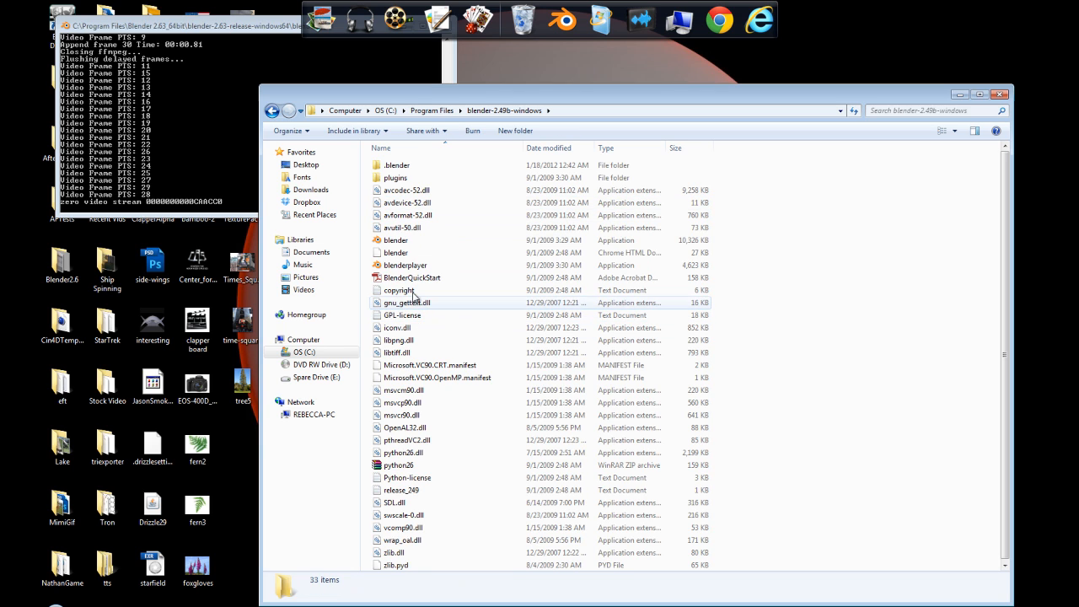
click(405, 264)
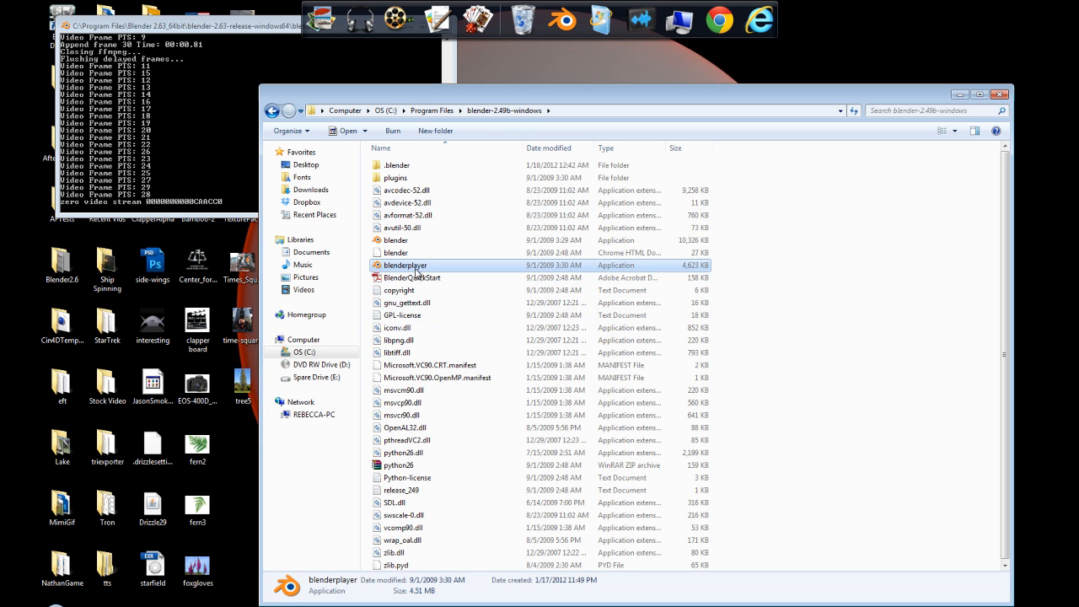
mouse_move(414, 269)
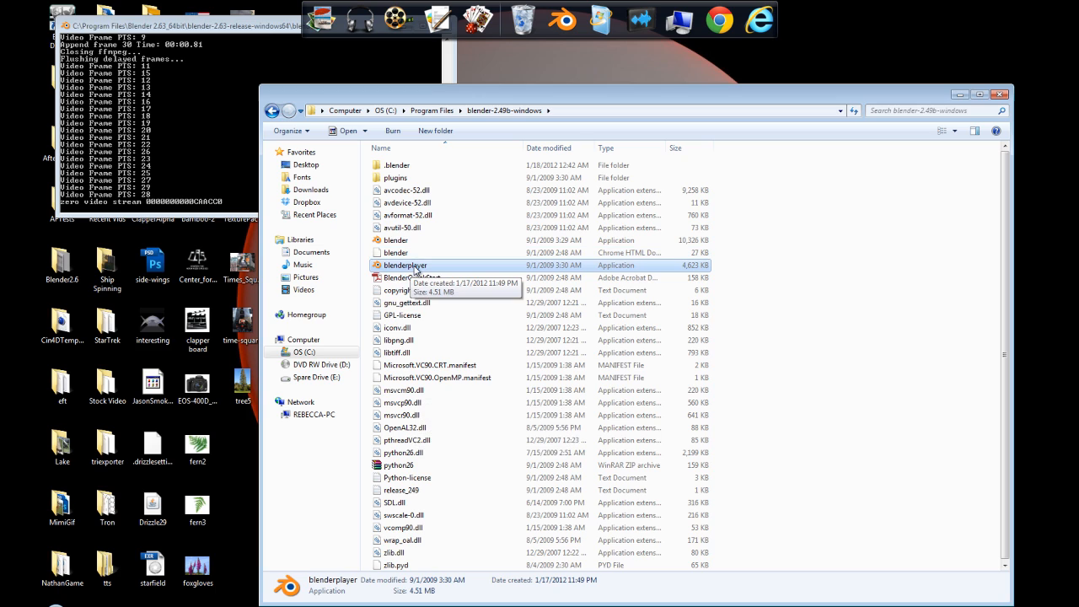
mouse_move(435, 270)
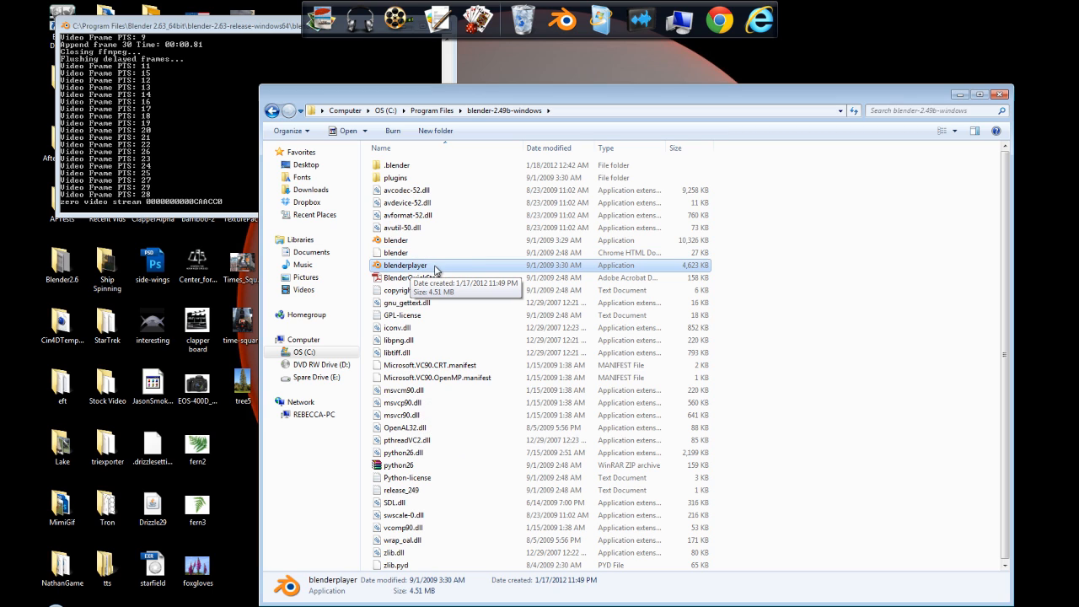
mouse_move(422, 270)
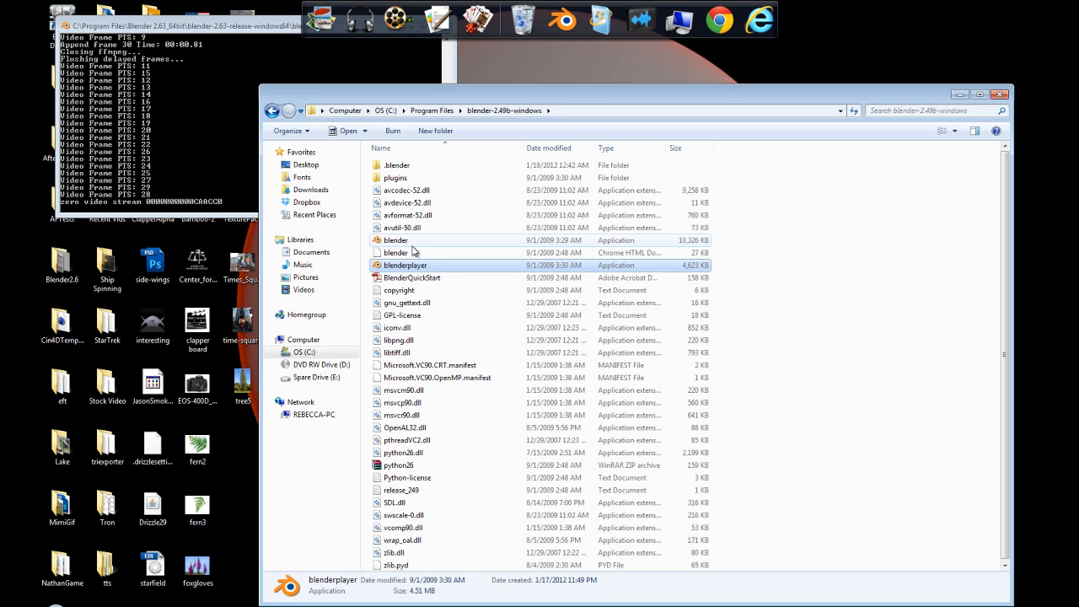
mouse_move(408, 245)
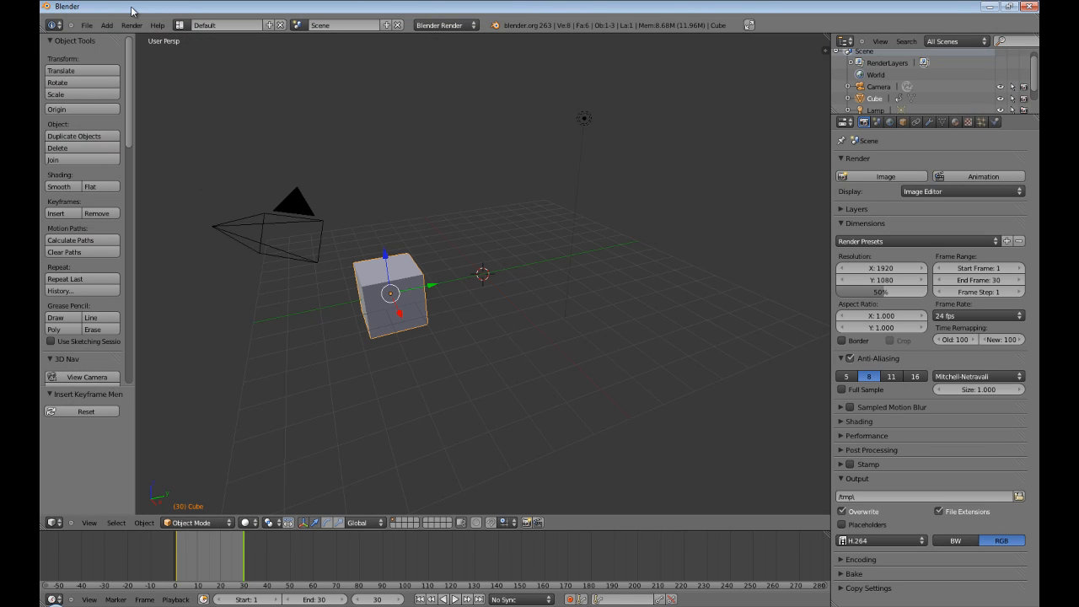
- Switch the area to User Preferences to reach the File tab's Animation Player setting
click(54, 523)
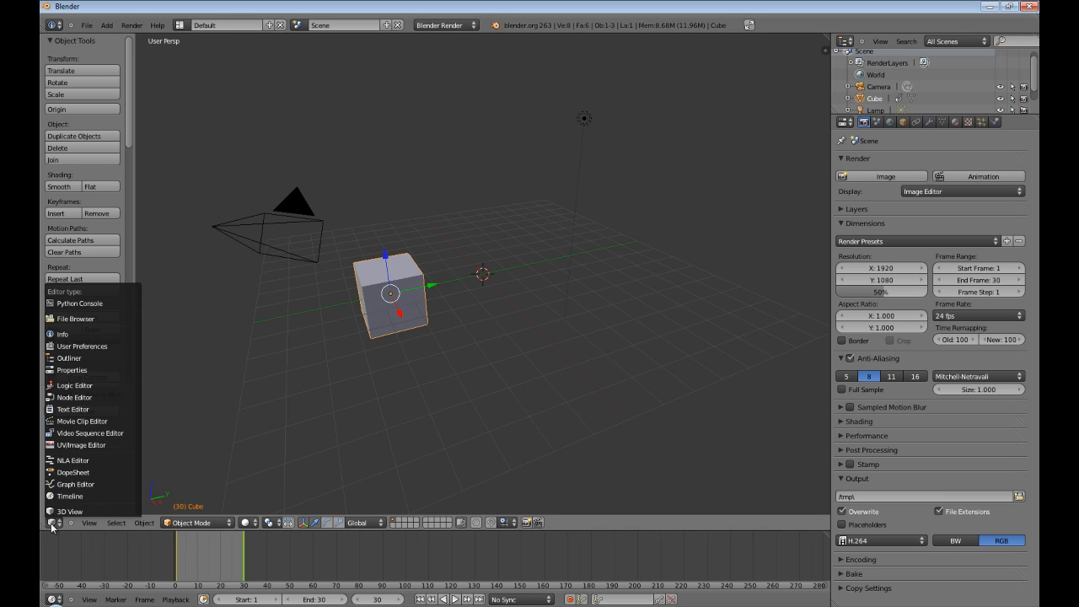
mouse_move(91, 346)
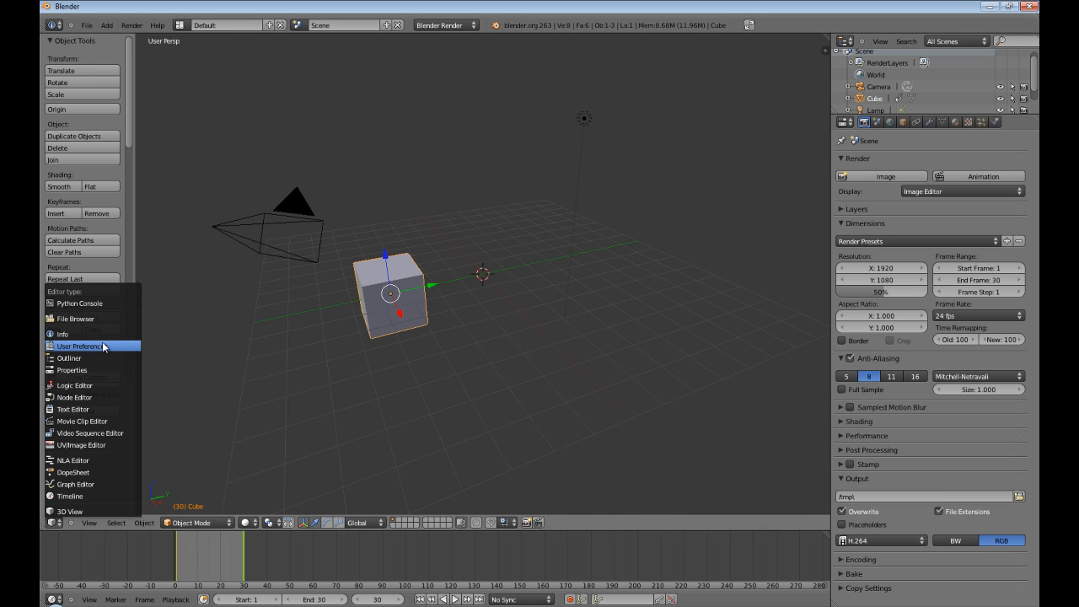
click(78, 346)
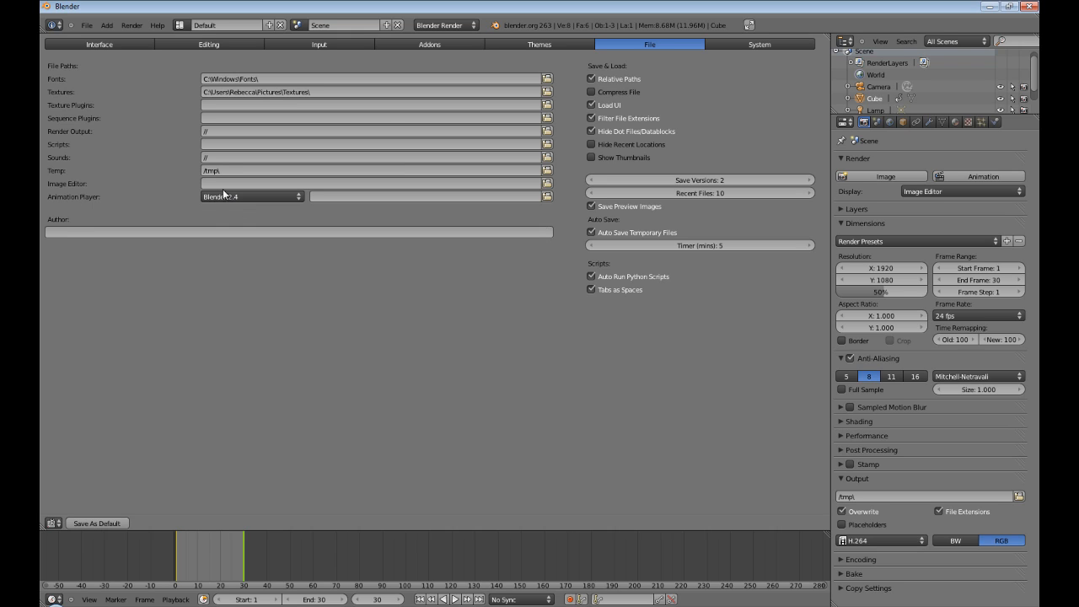
mouse_move(665, 50)
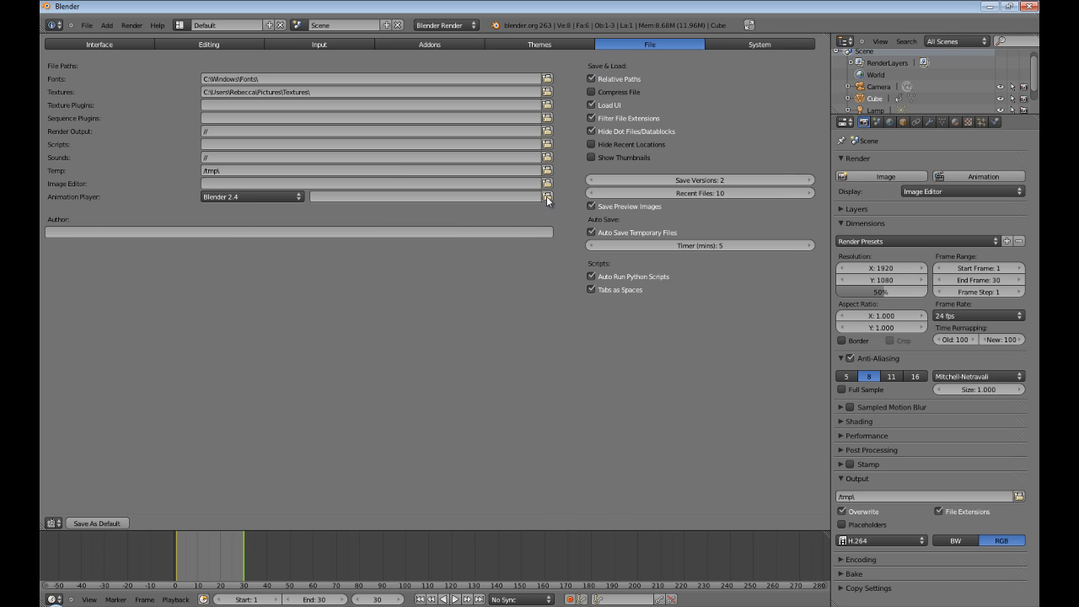
- Point the animation player path to blender.exe in C:\Program Files\blender-2.49b-windows
click(546, 195)
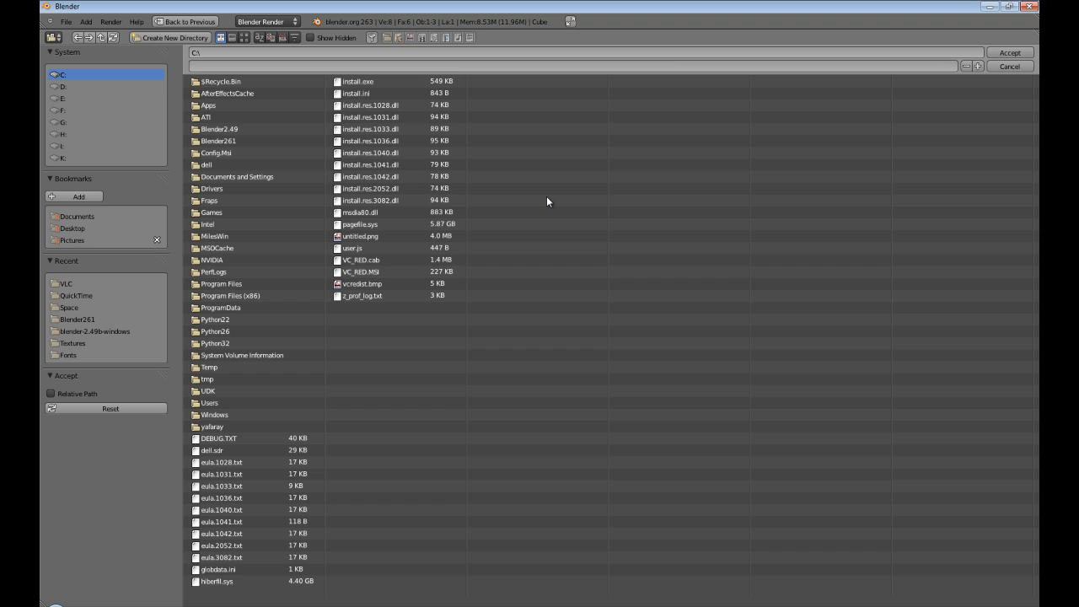
double_click(223, 283)
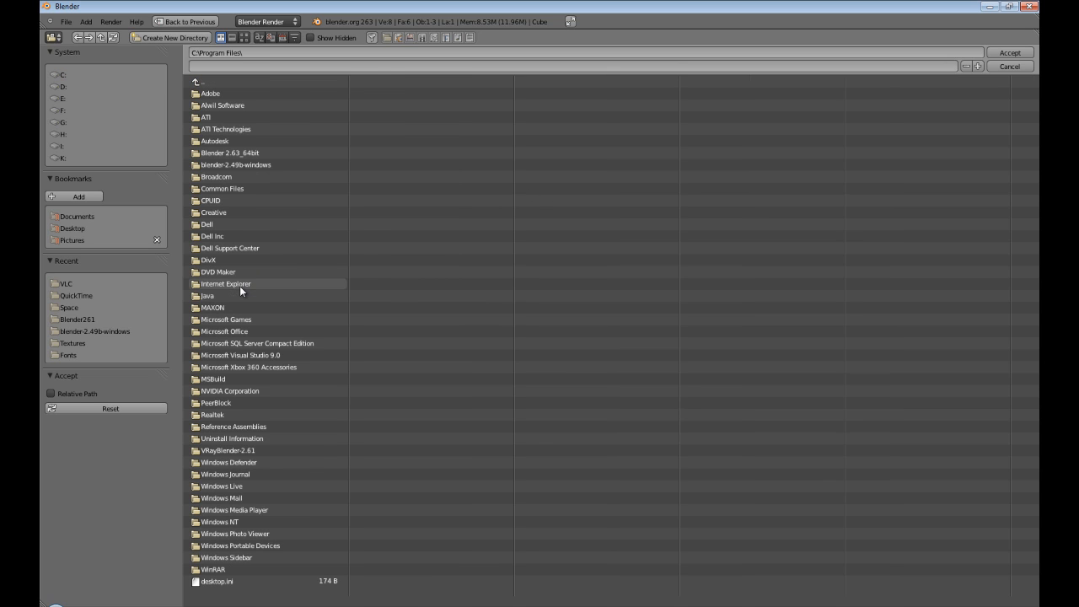
mouse_move(243, 165)
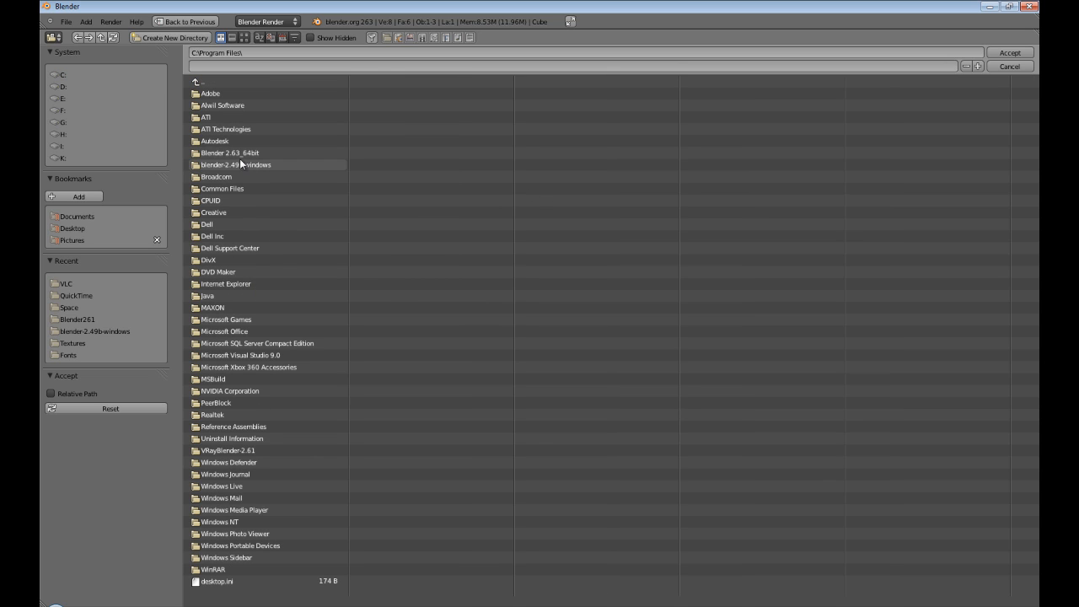
double_click(237, 165)
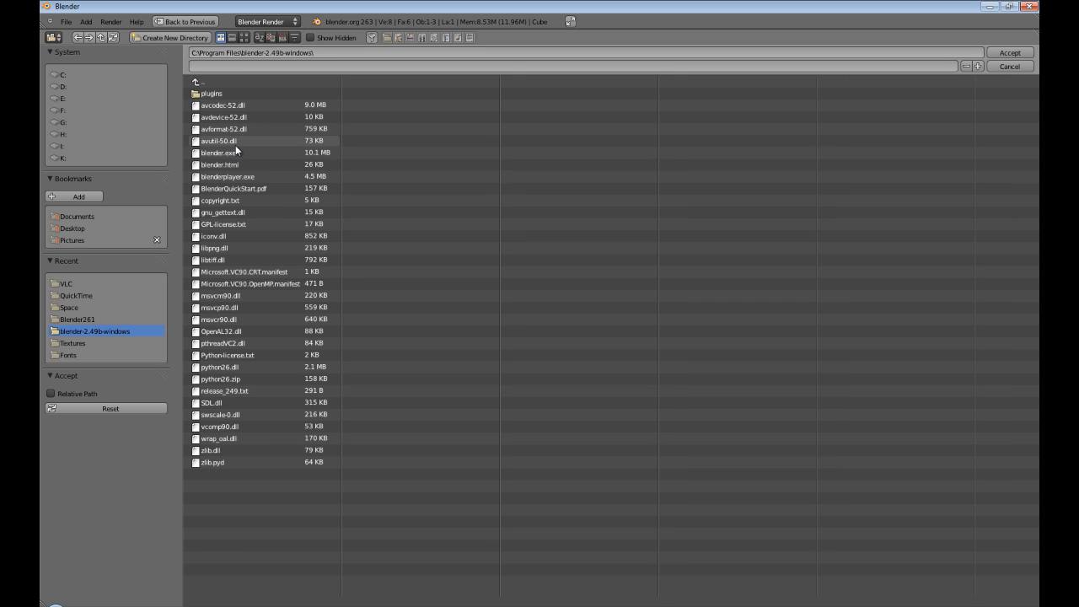
click(220, 152)
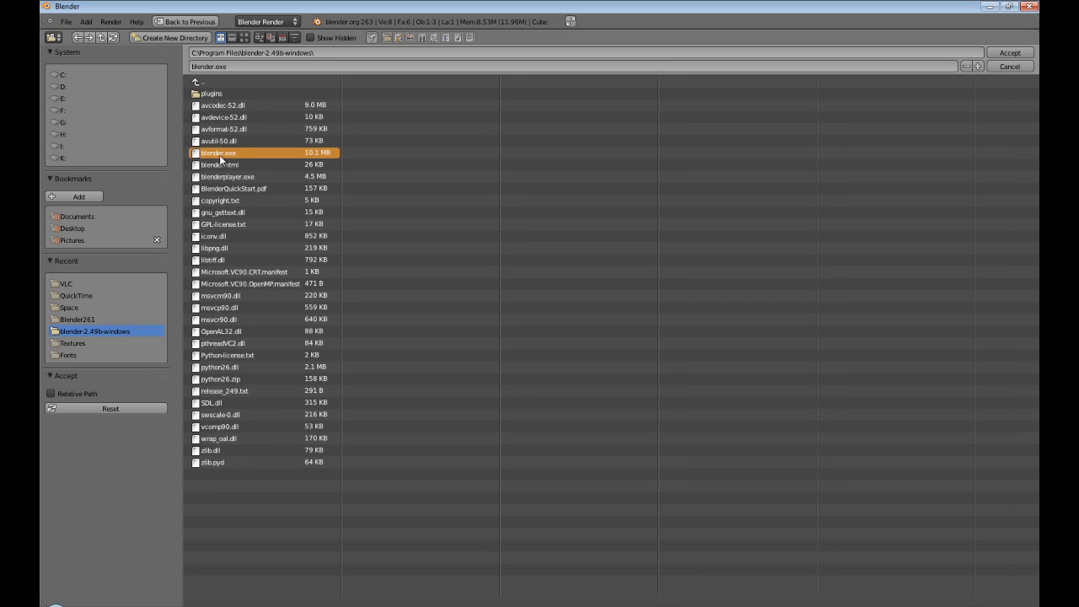
mouse_move(239, 179)
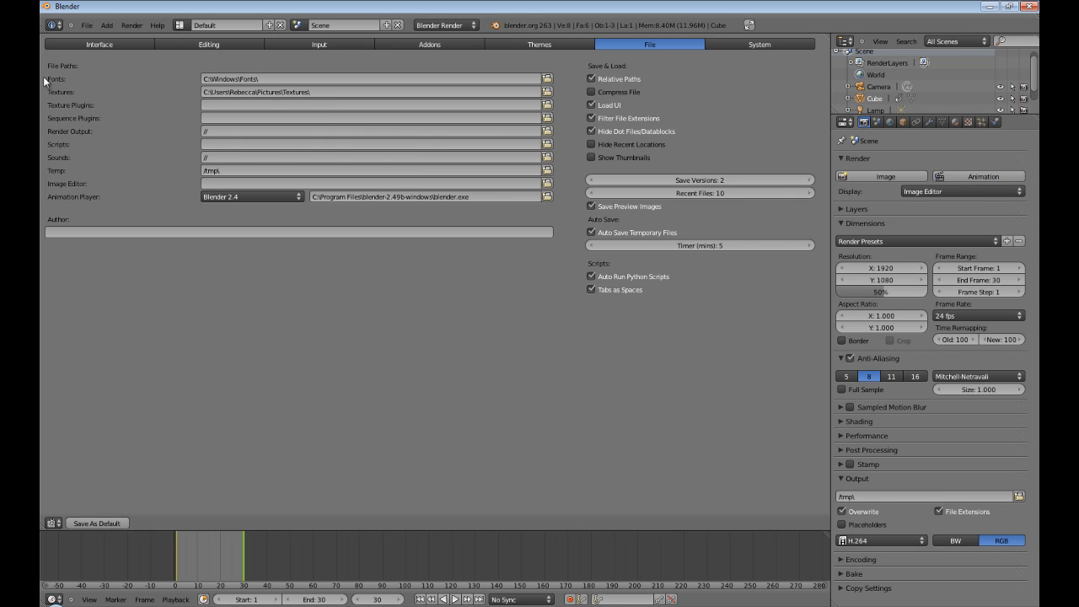
click(131, 25)
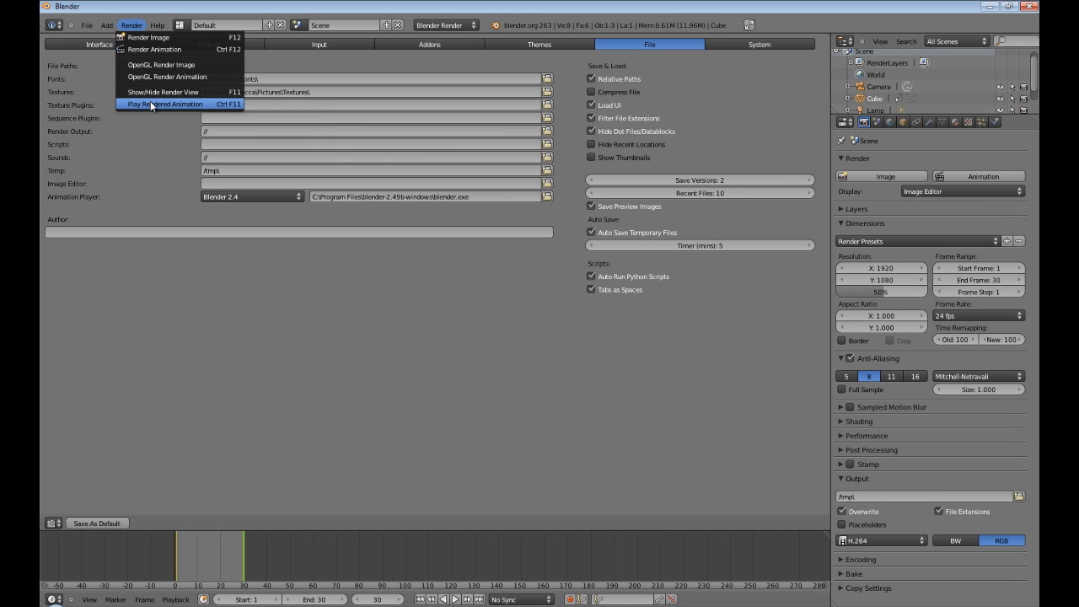
mouse_move(144, 357)
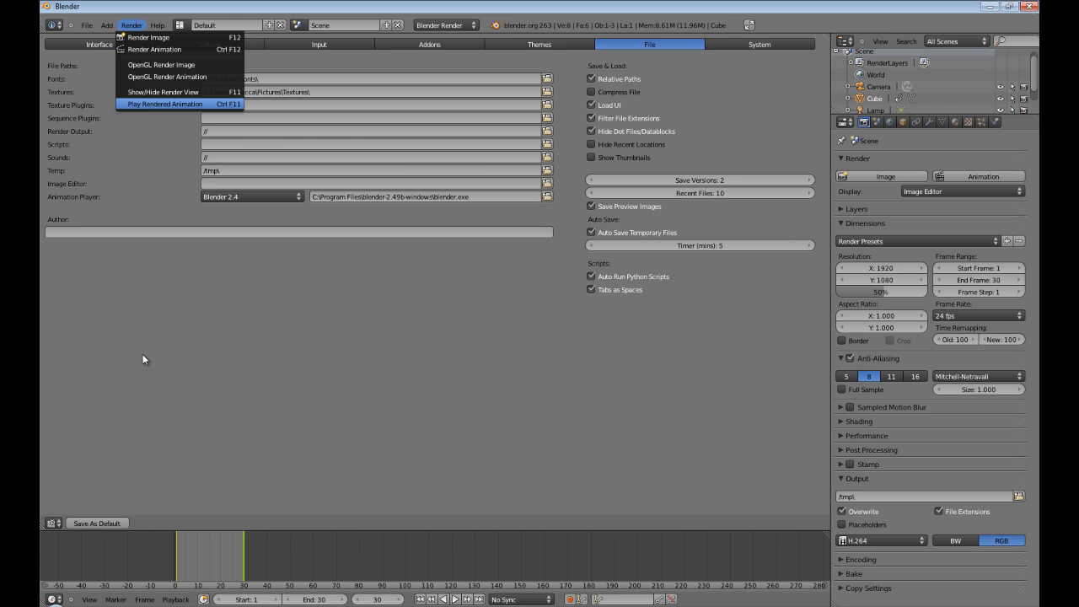
click(165, 104)
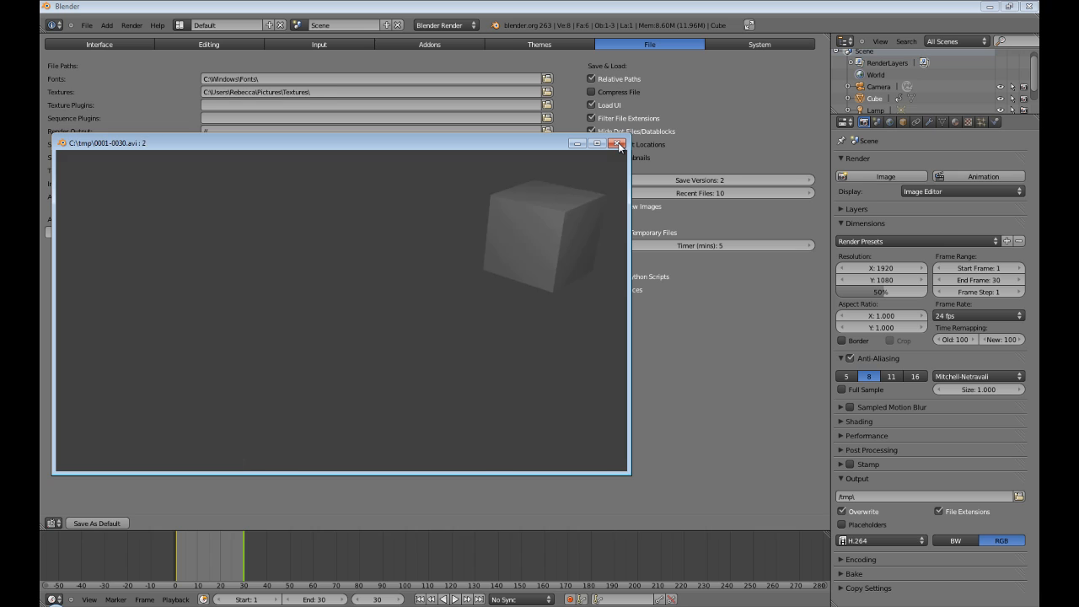
click(617, 142)
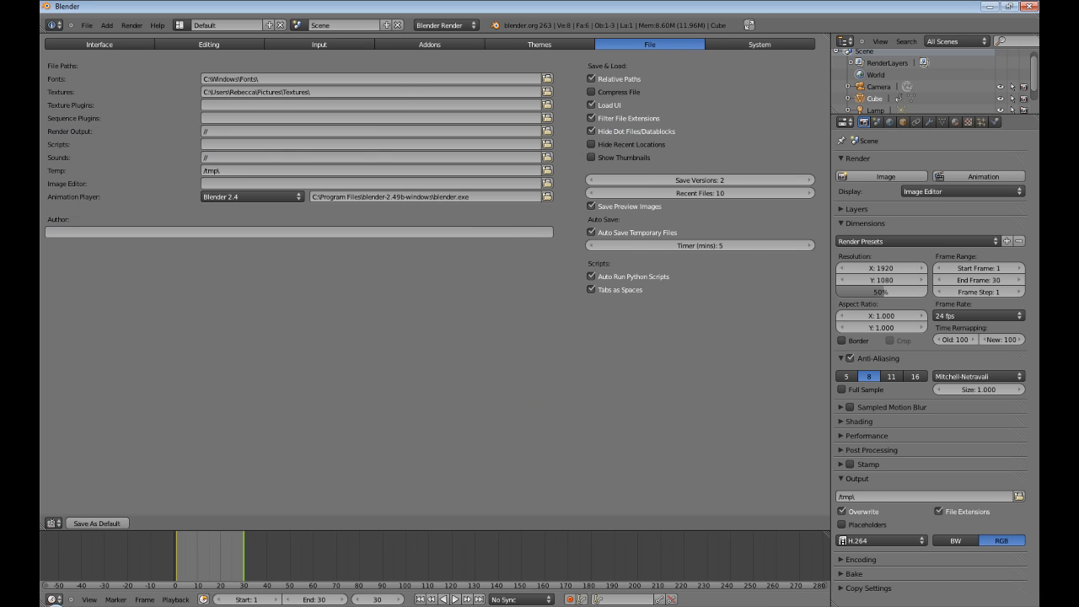
click(52, 600)
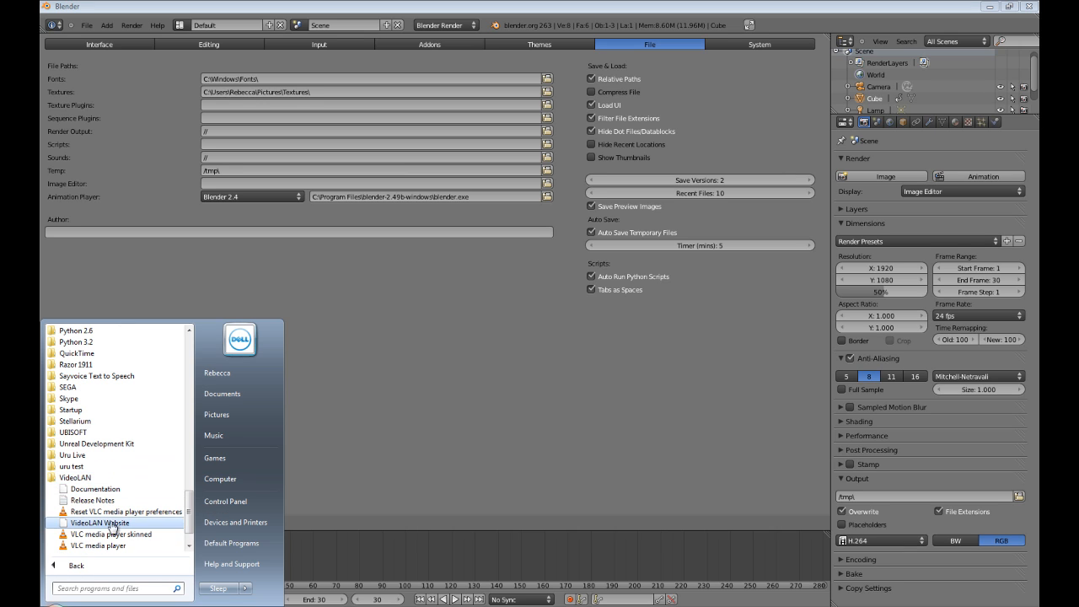
mouse_move(115, 547)
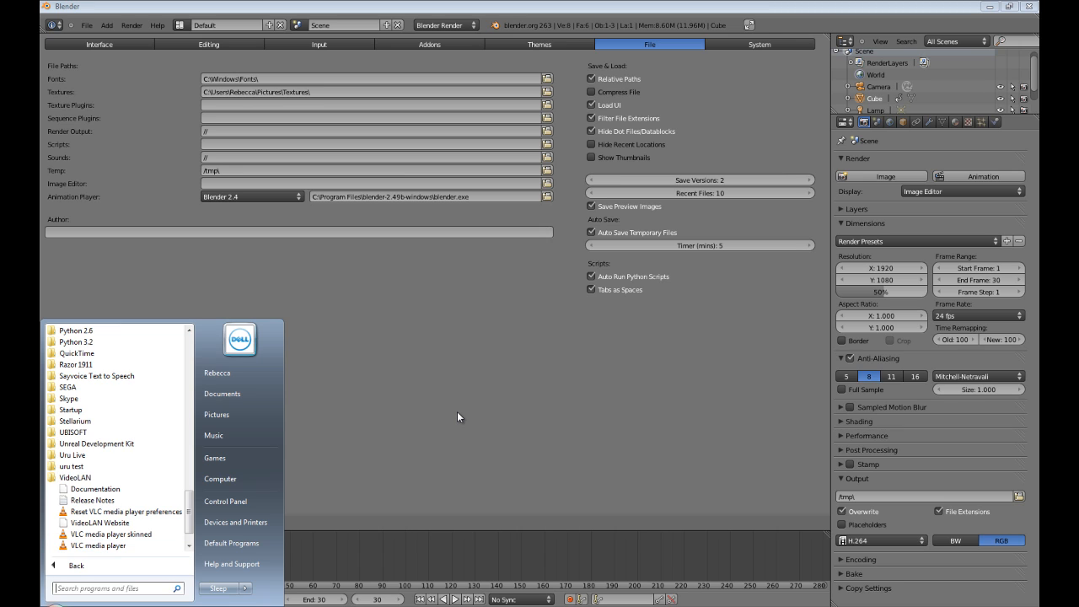
click(459, 416)
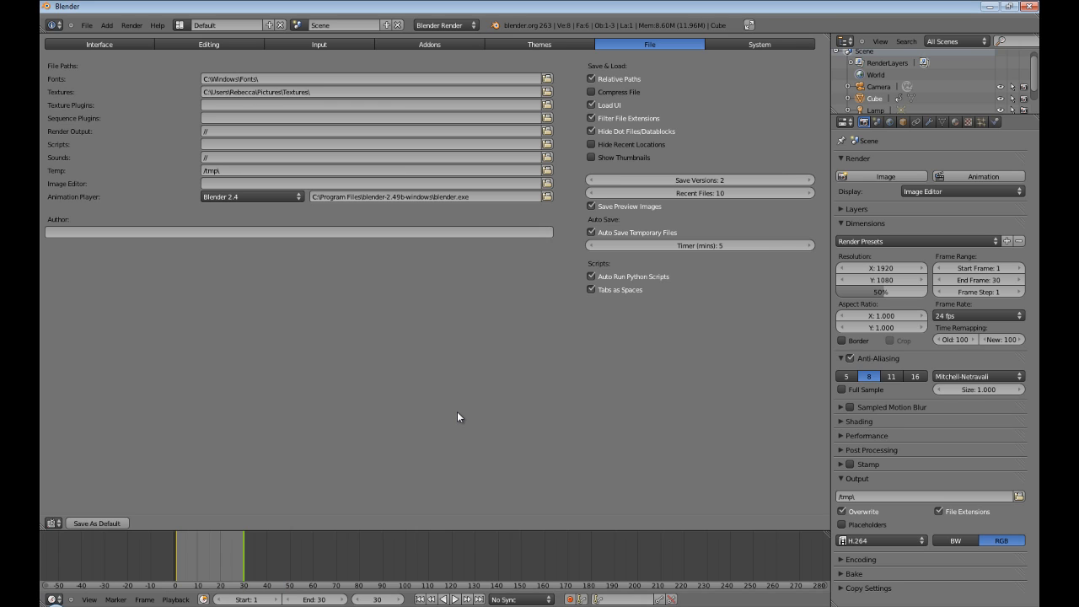
mouse_move(496, 394)
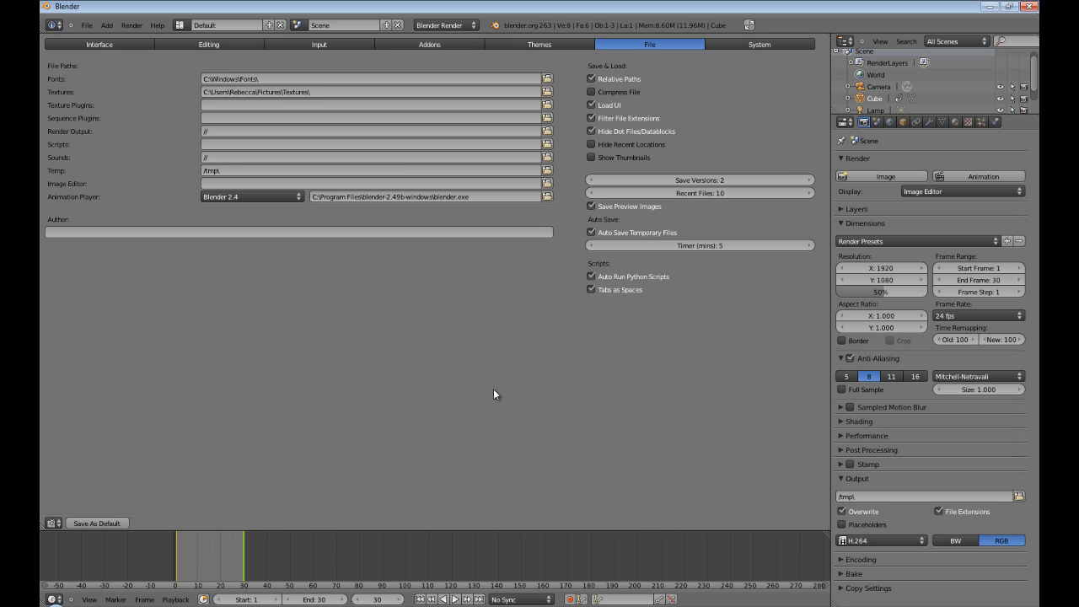
mouse_move(408, 413)
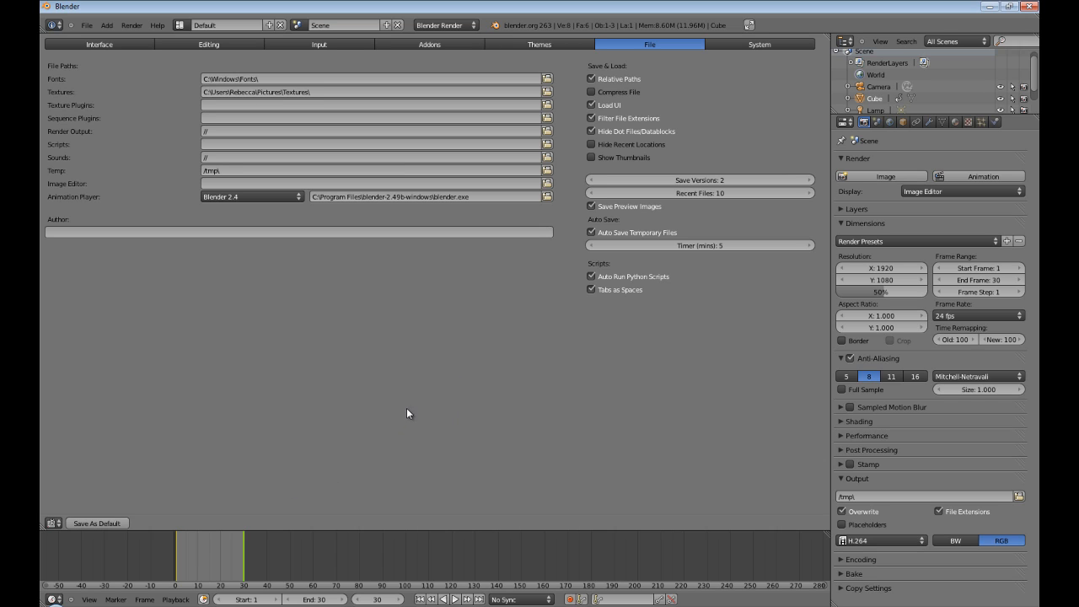
mouse_move(398, 435)
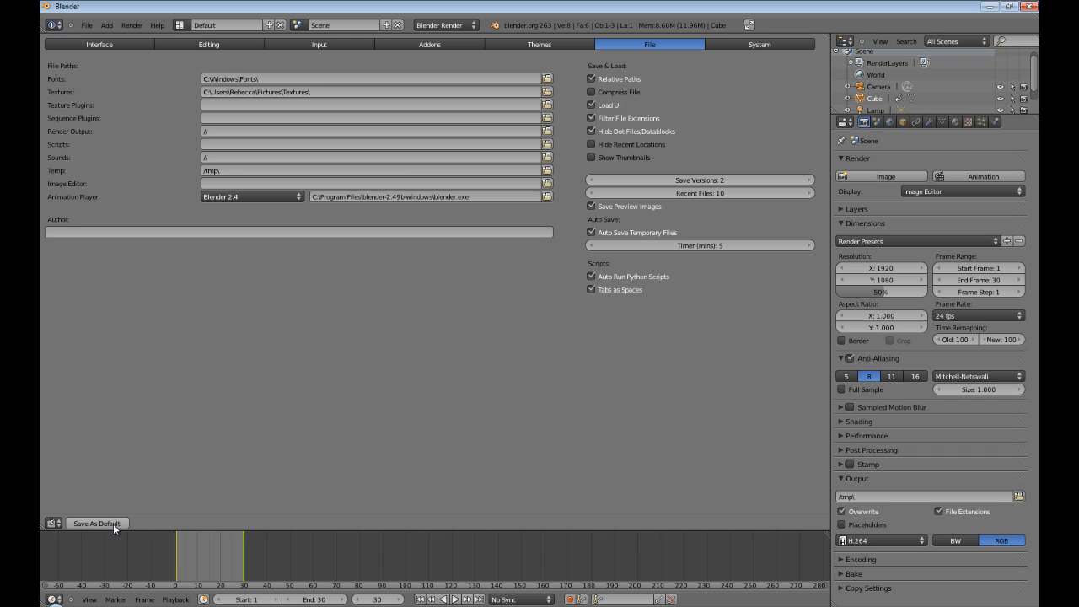
mouse_move(261, 209)
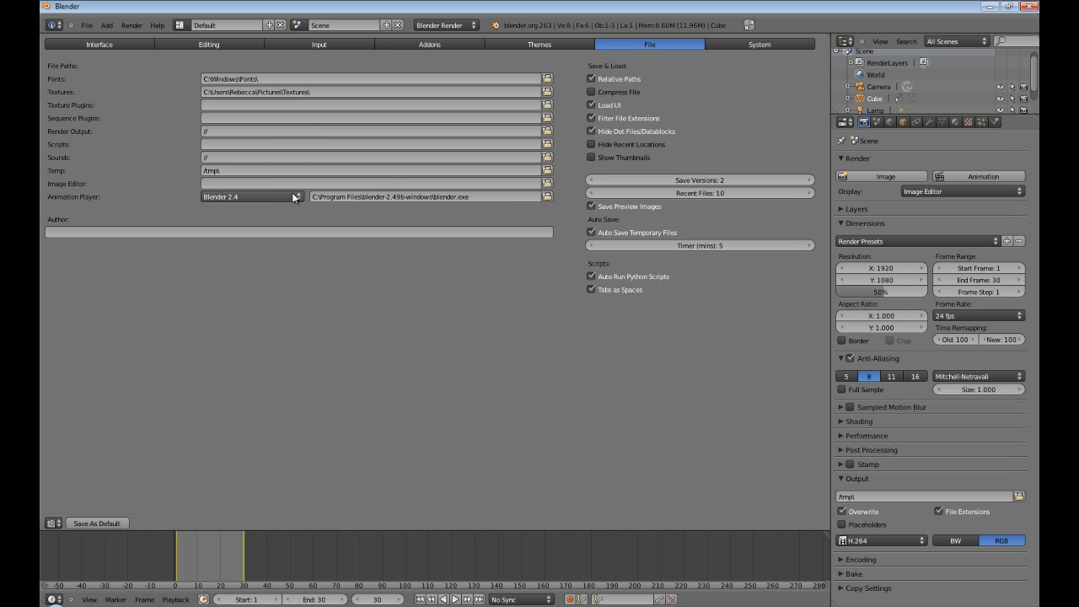
- Switch the Animation Player to Custom and browse for its executable
click(249, 196)
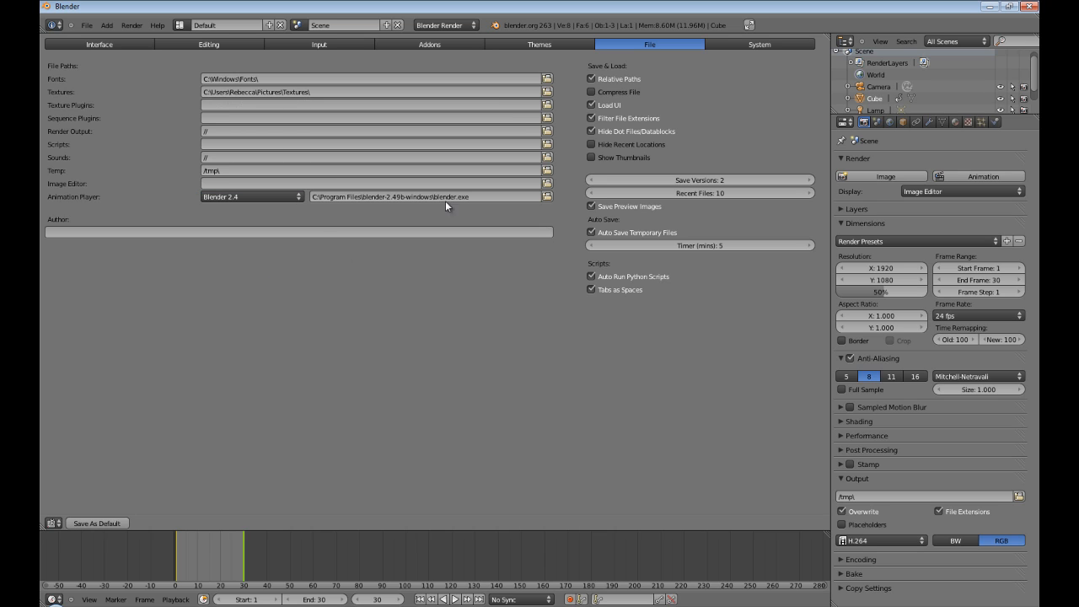
click(249, 195)
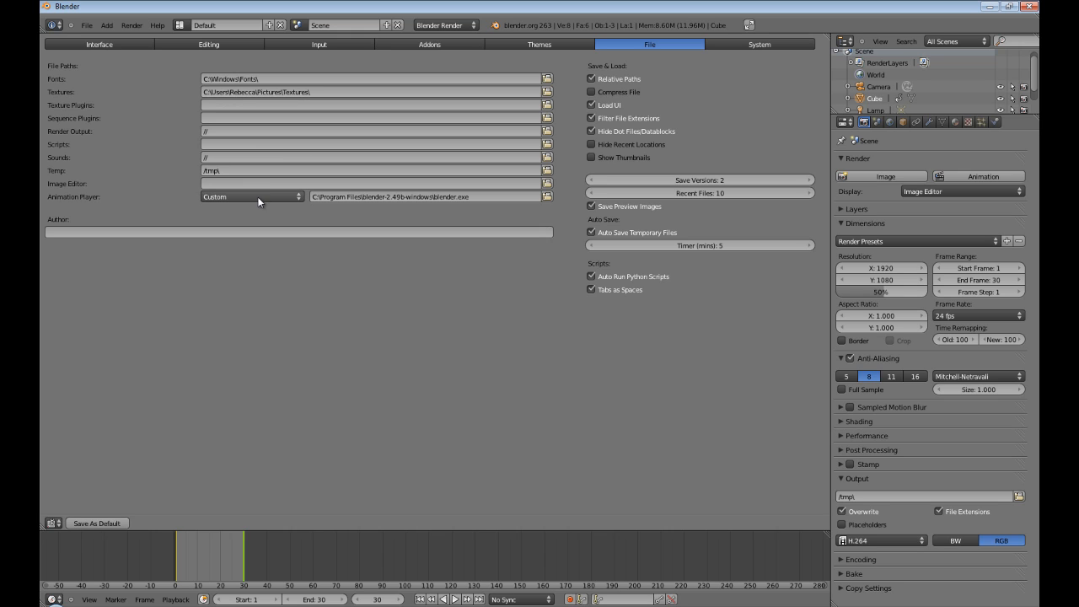
mouse_move(481, 203)
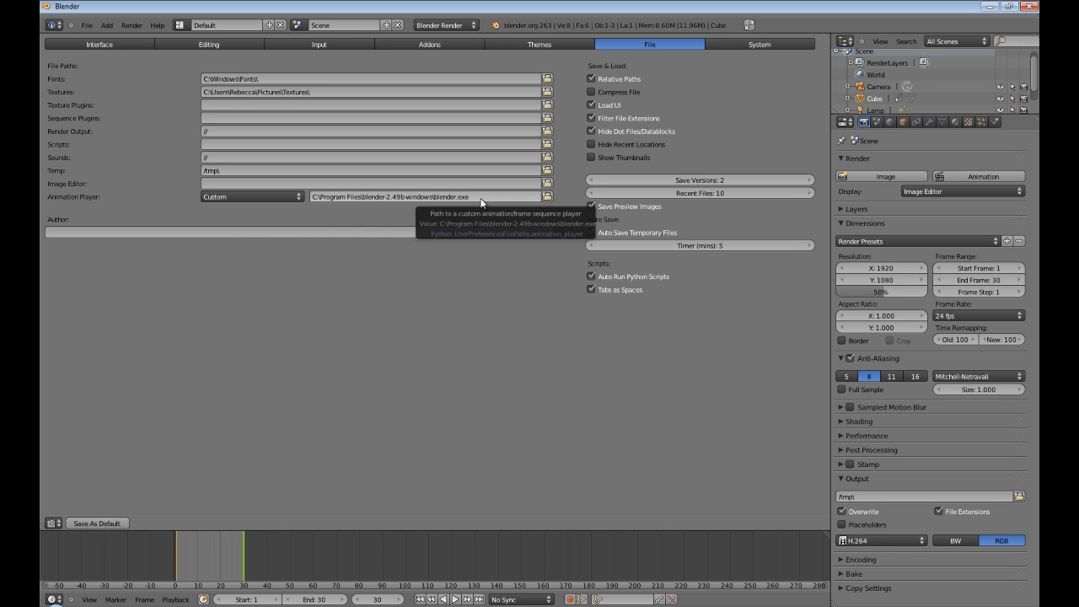
click(549, 196)
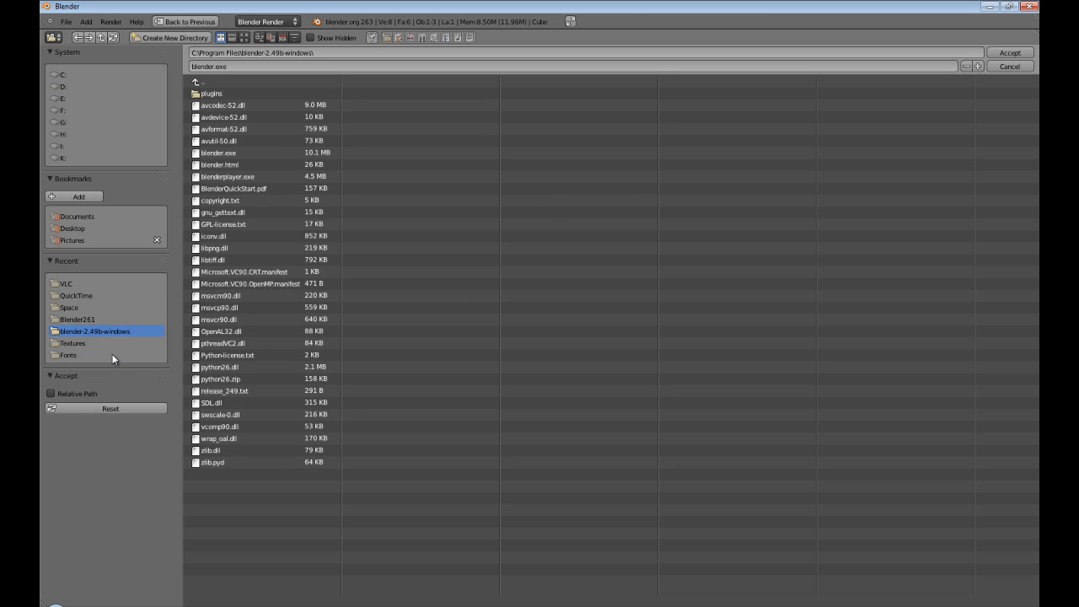
- Select vlc.exe from the VideoLAN VLC folder as the custom animation player
click(66, 284)
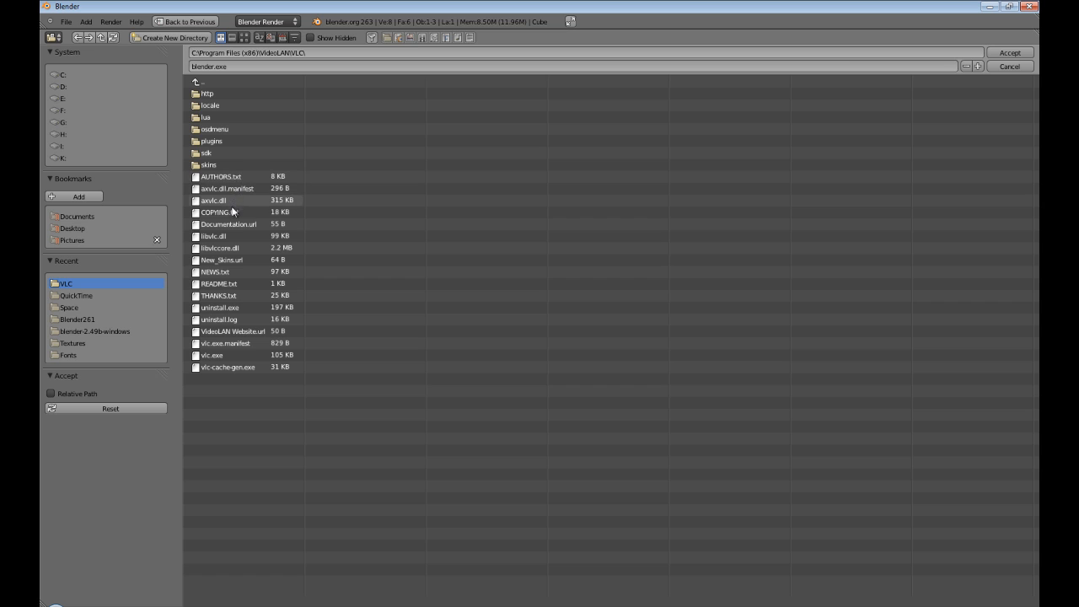
click(213, 354)
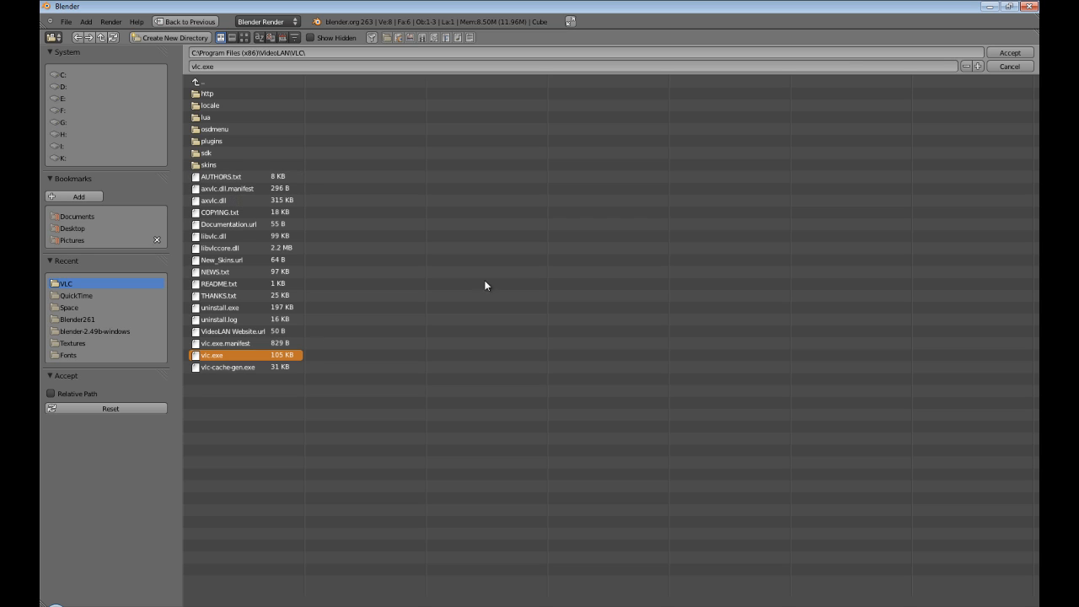
click(1008, 52)
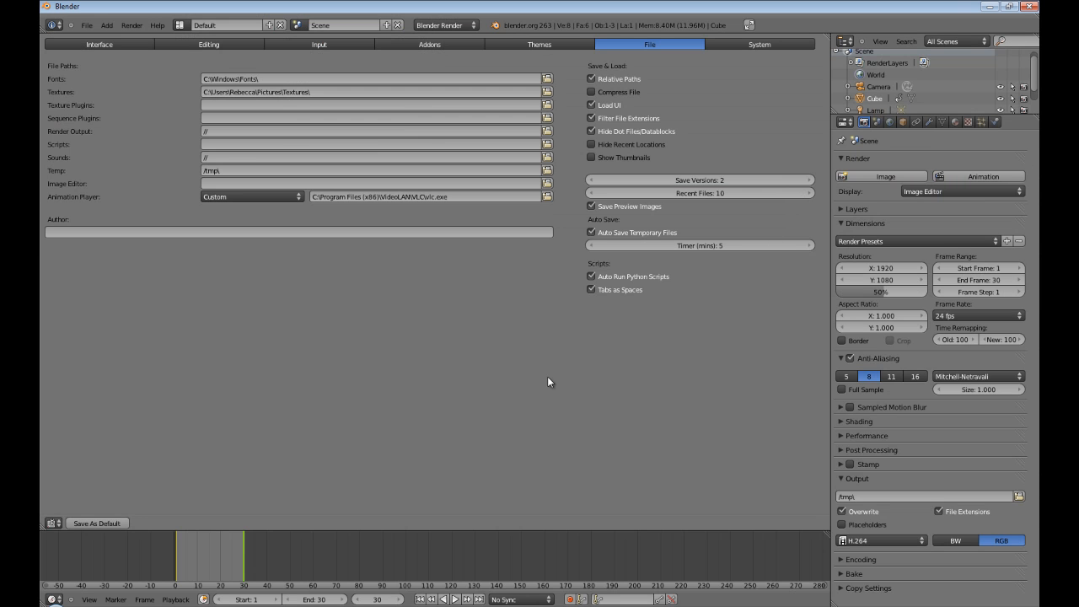
- Play the rendered 0001-0030.avi cube animation via Render > Play Rendered Animation
click(132, 25)
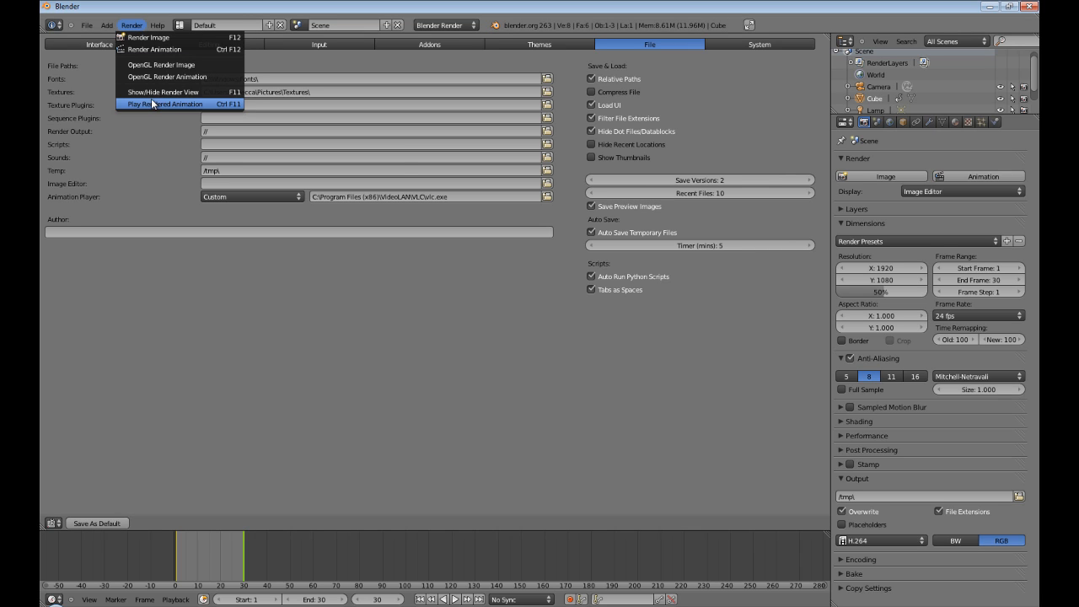
click(165, 105)
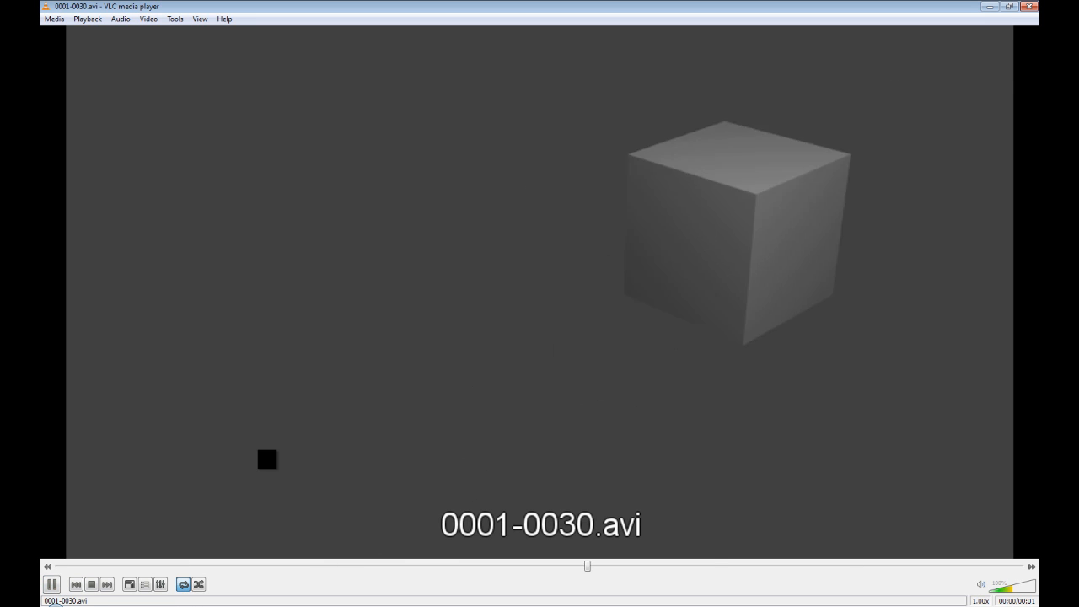
mouse_move(776, 213)
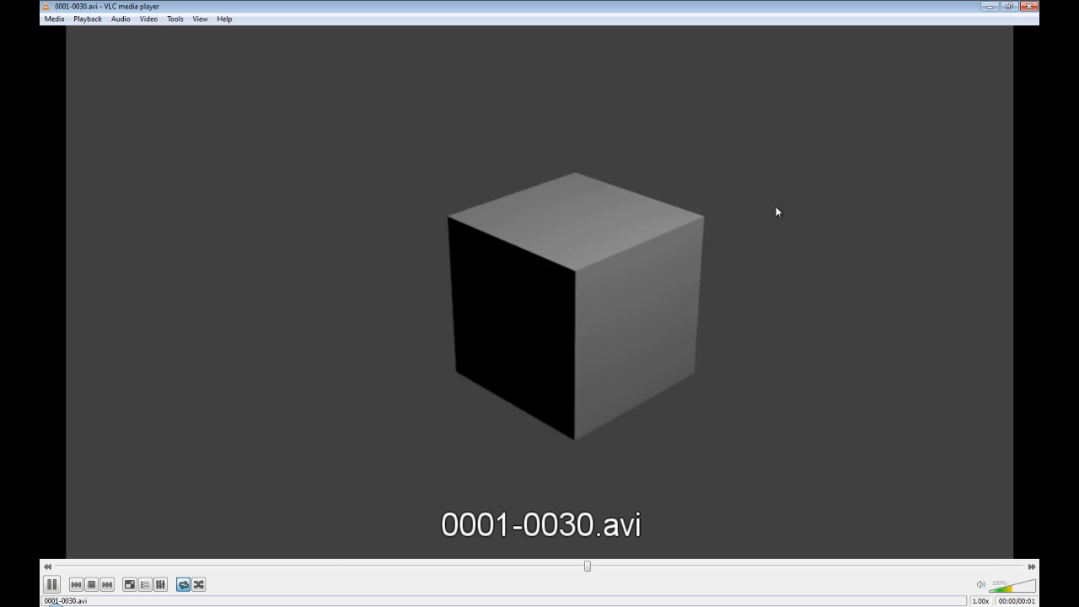